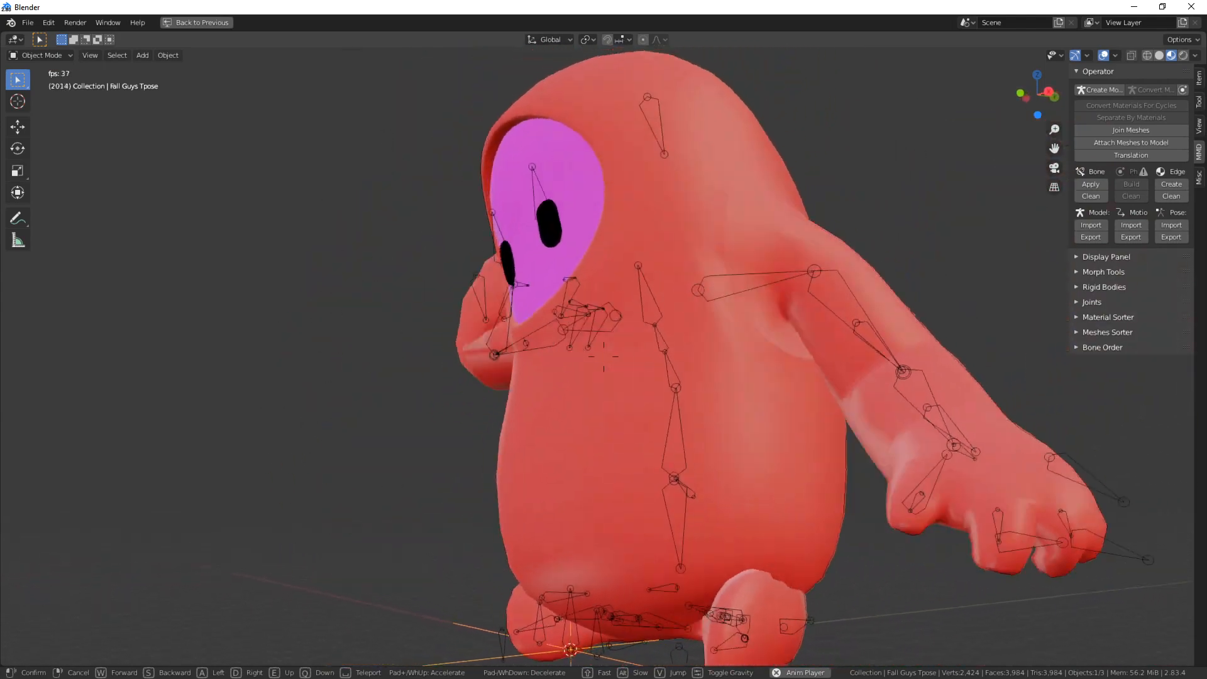
Switch the browser to the powroupi/blender_mmd_tools fork page on GitHub
left_click(196, 23)
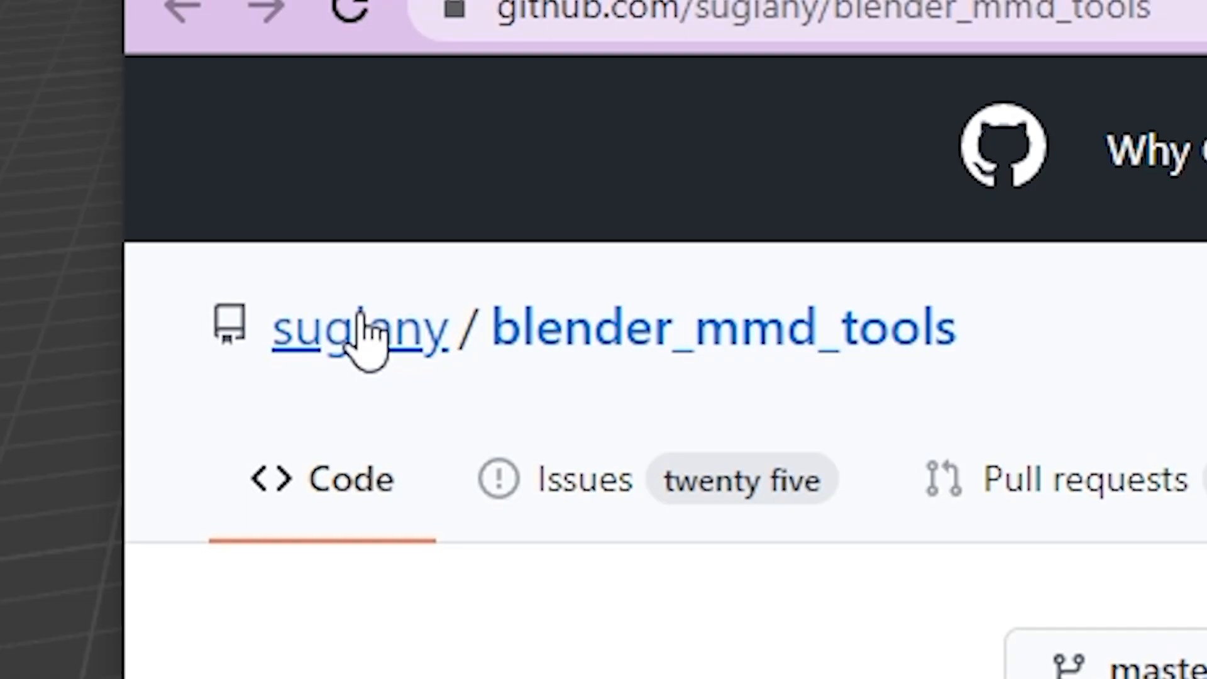
mouse_move(721, 327)
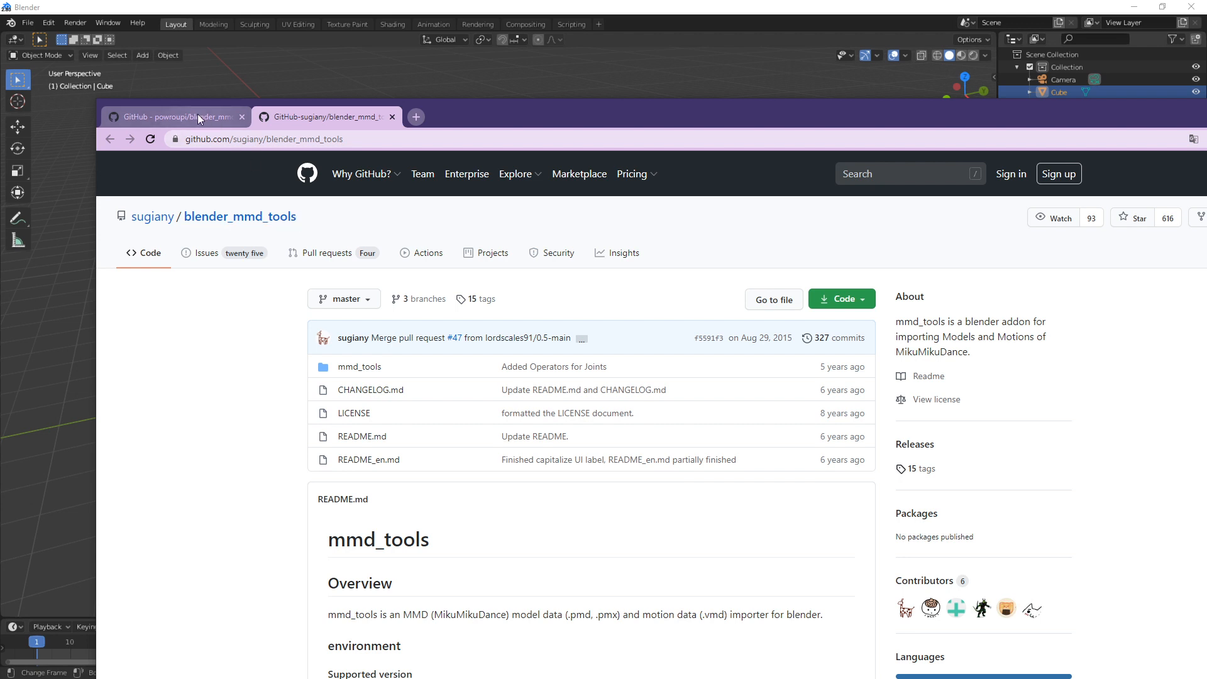
left_click(177, 116)
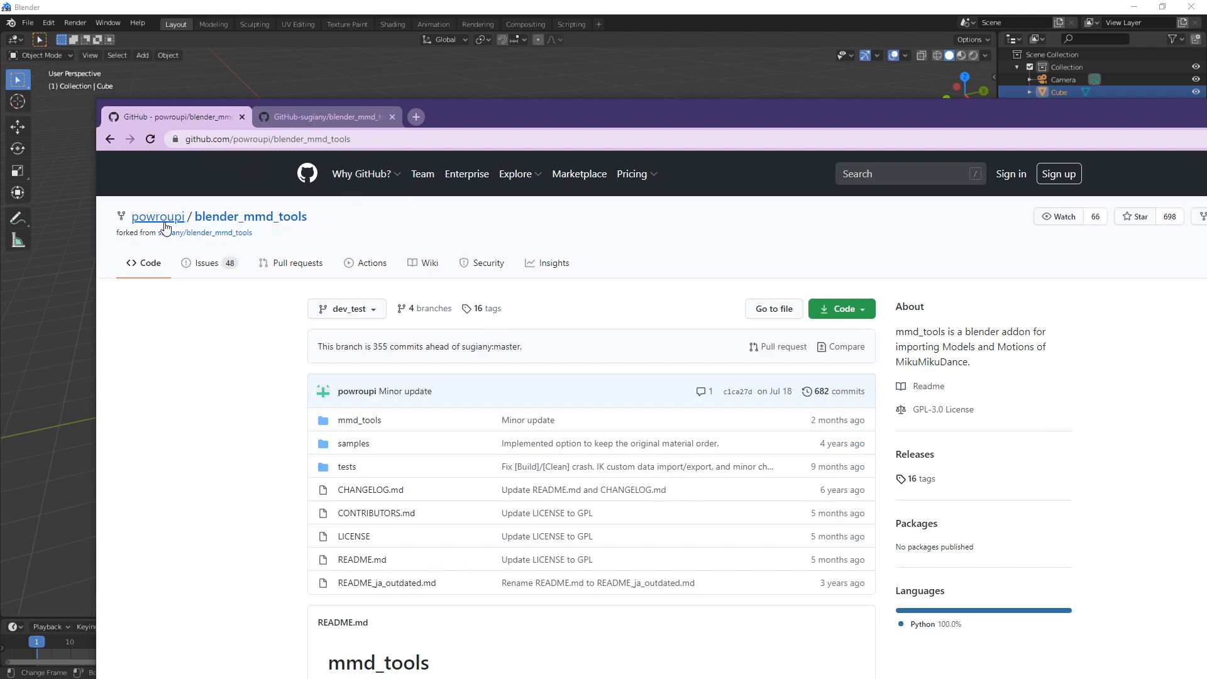
mouse_move(206, 224)
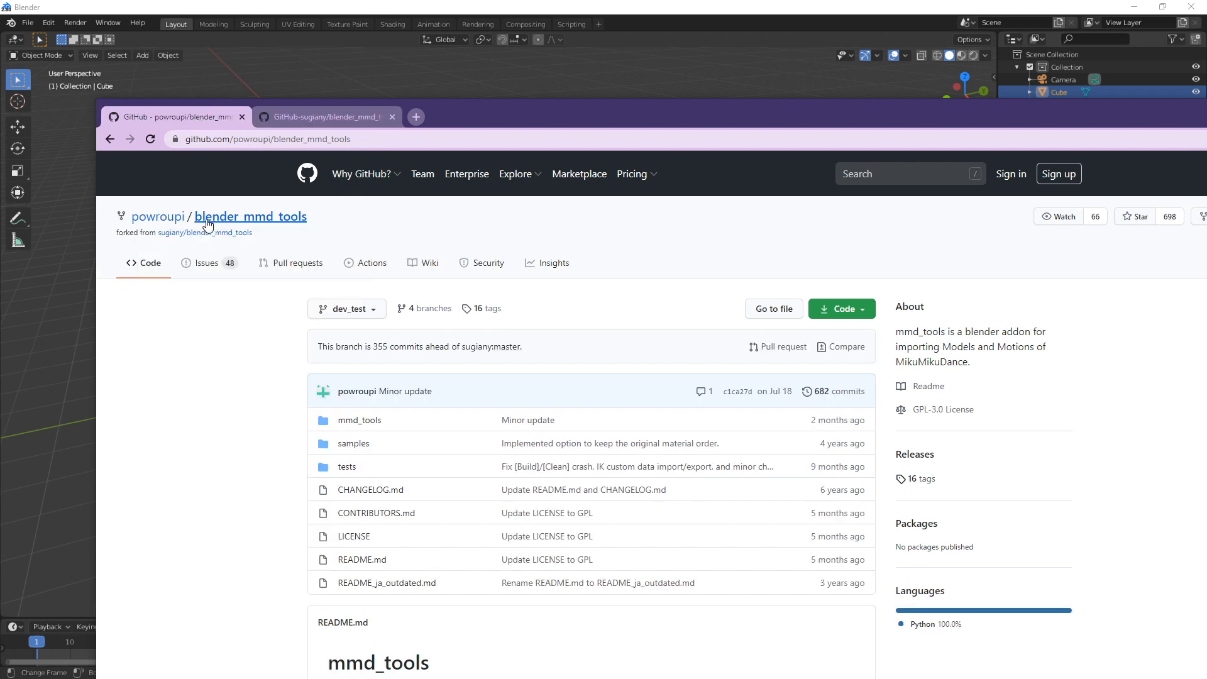
left_click(838, 308)
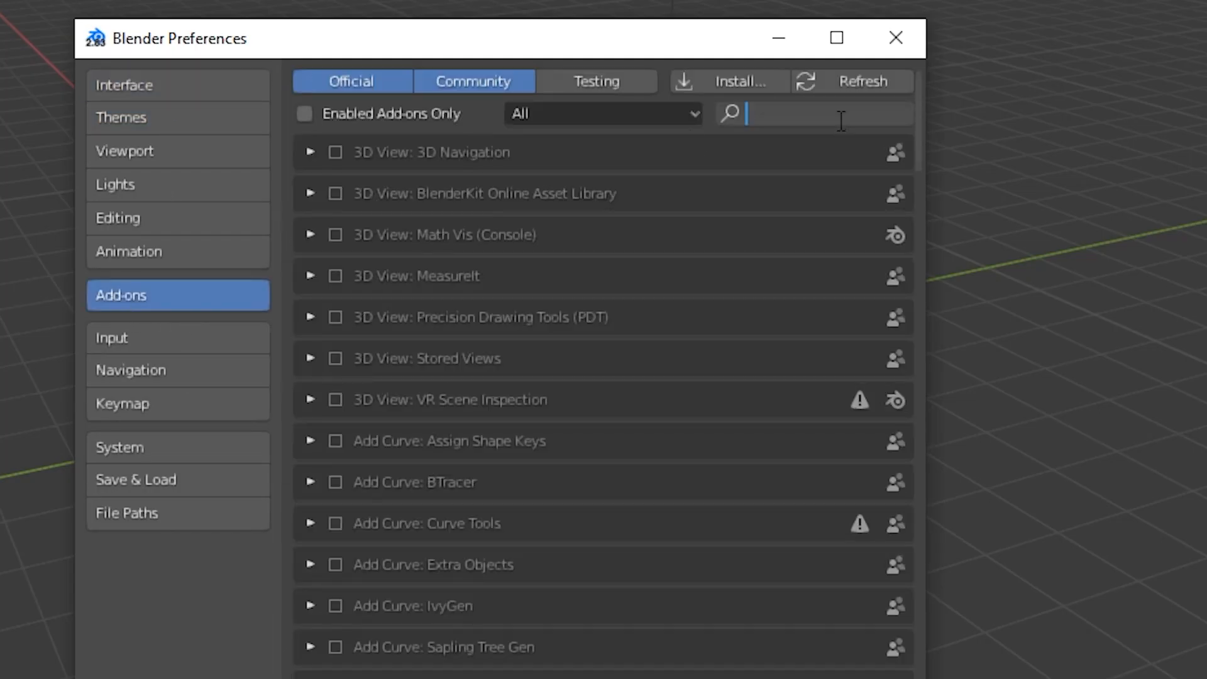
Filter the Preferences add-ons list for 'mmd'
type("mmd")
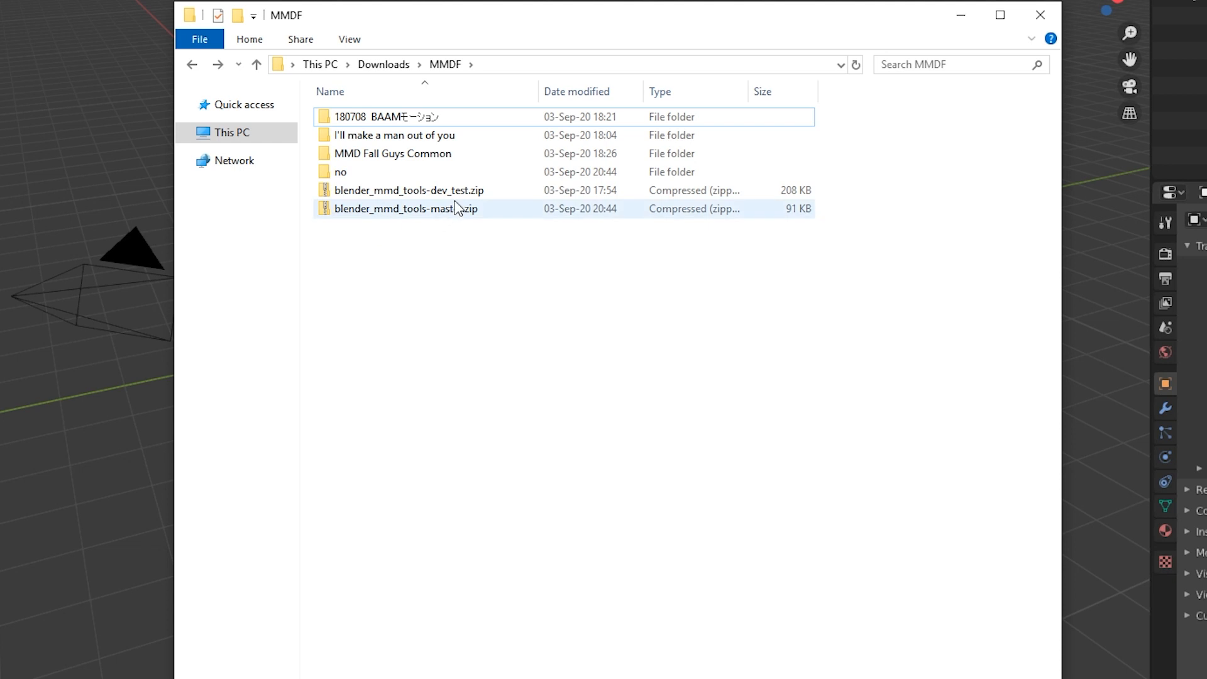
Extract blender_mmd_tools-dev_test.zip into the suggested Downloads folder
right_click(408, 190)
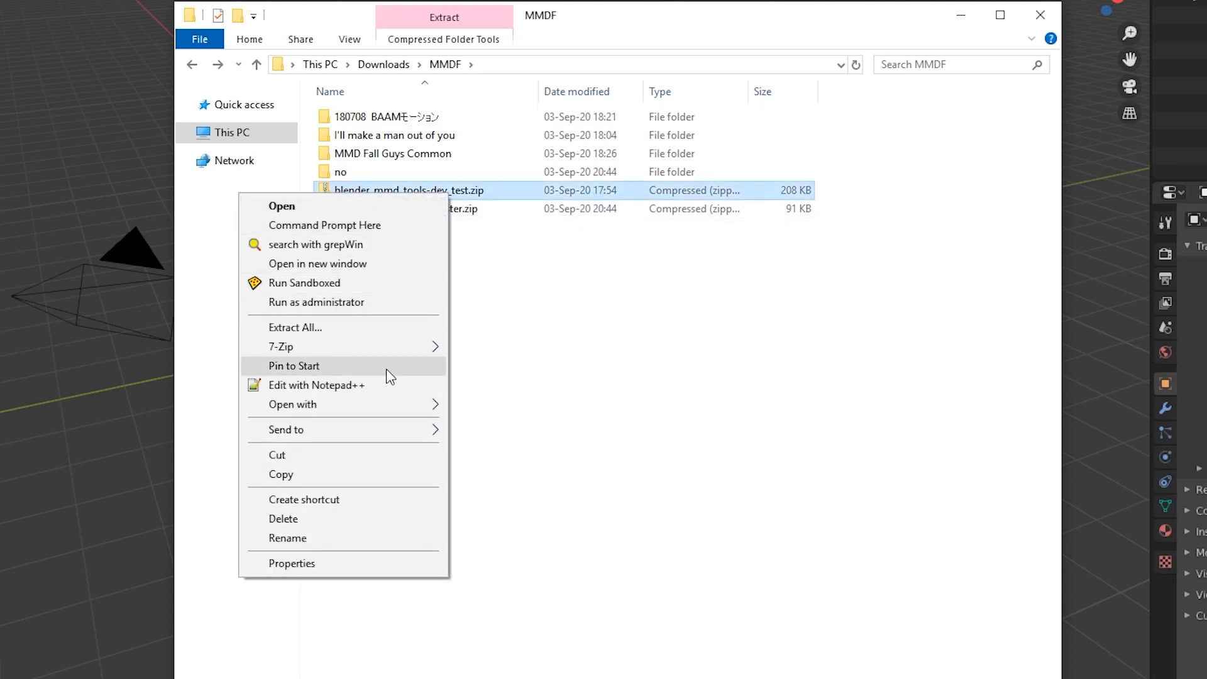
left_click(294, 327)
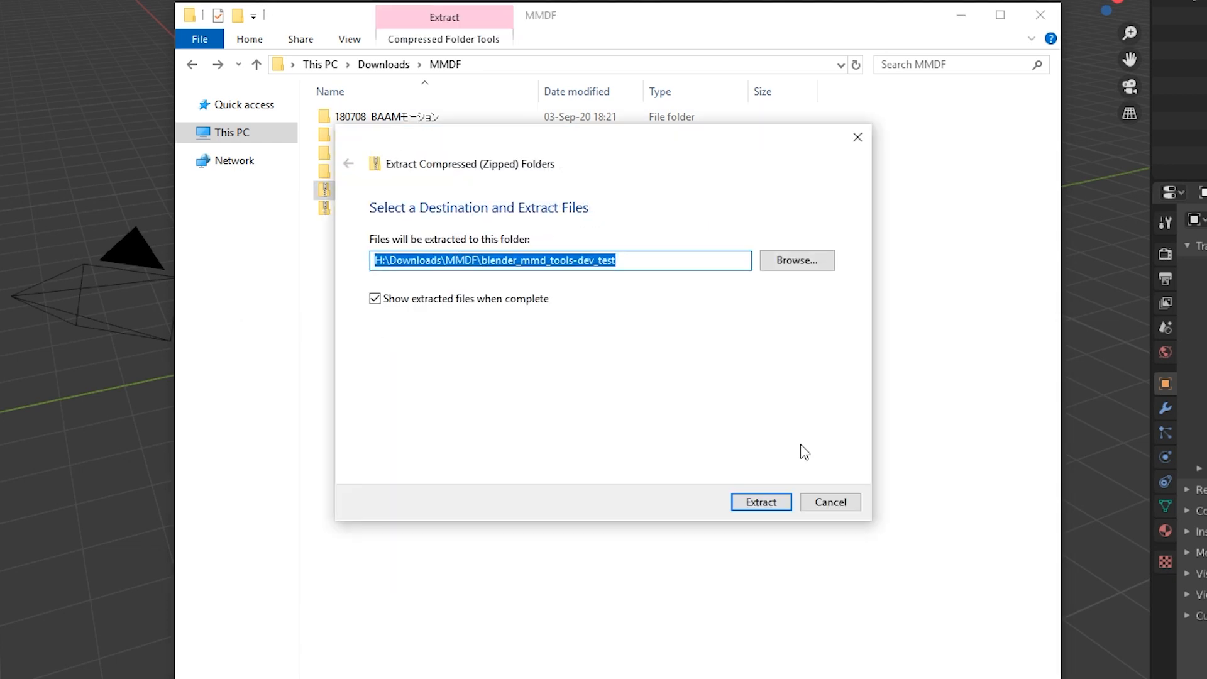
left_click(759, 501)
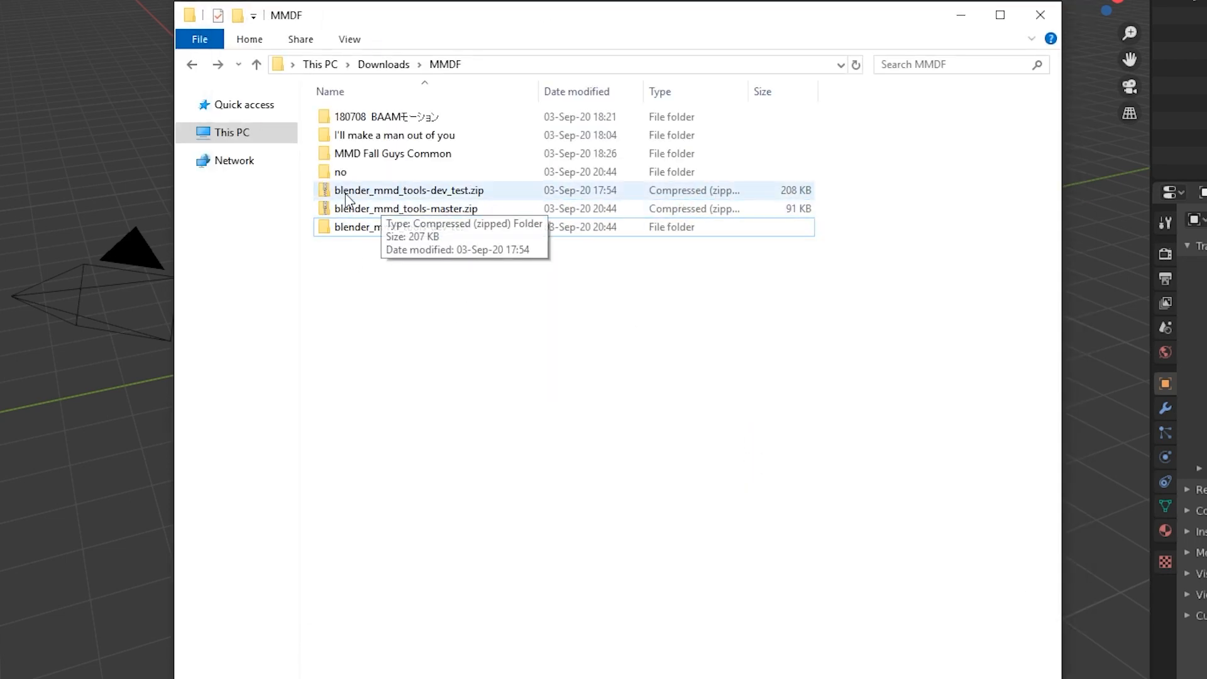
Pack the extracted mmd_tools folder into its own compressed zip archive
double_click(381, 227)
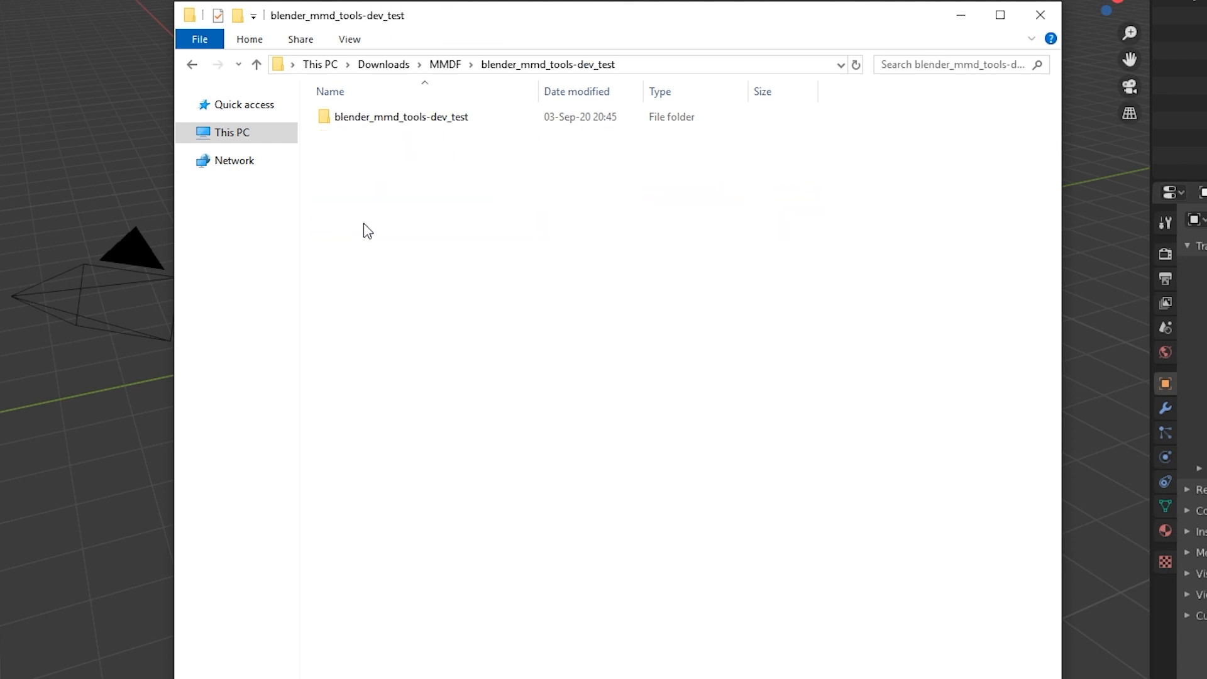
double_click(401, 116)
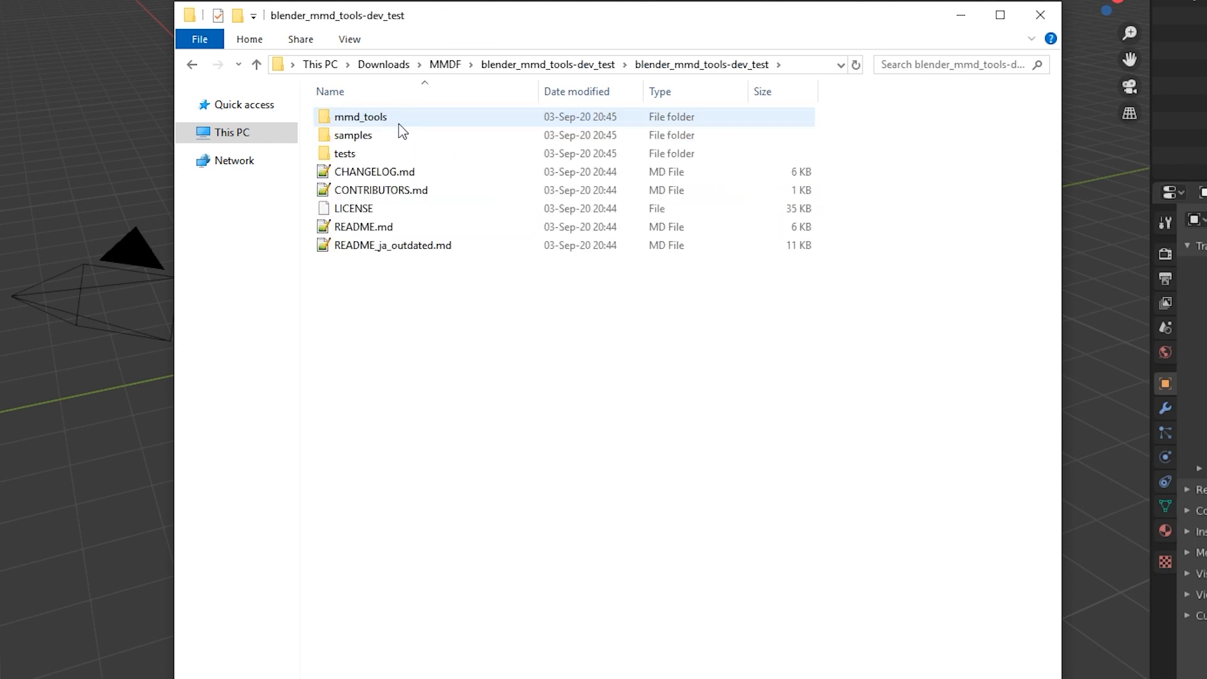
left_click(360, 116)
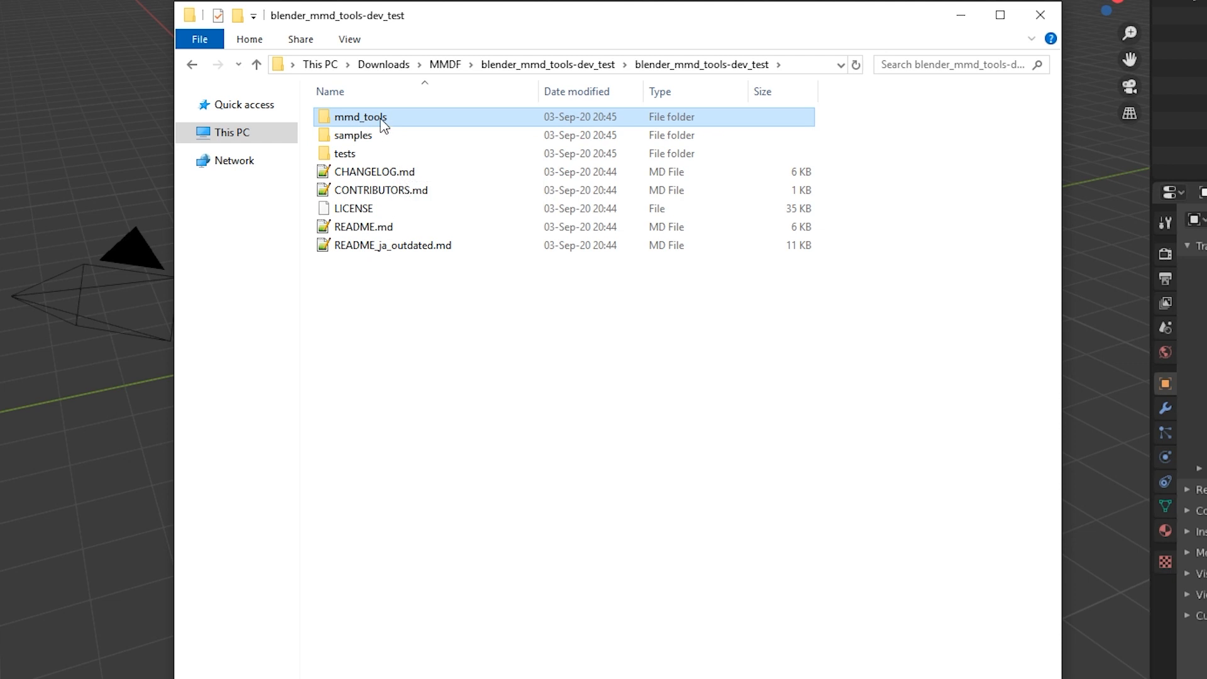
right_click(360, 117)
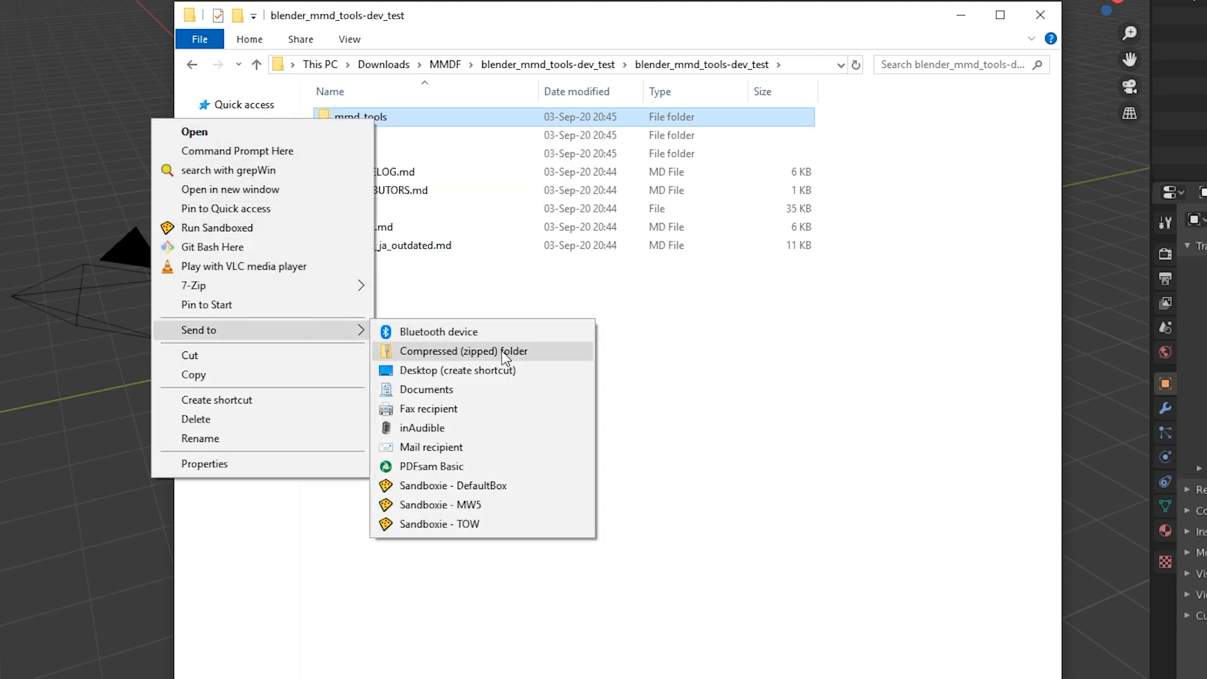
left_click(463, 351)
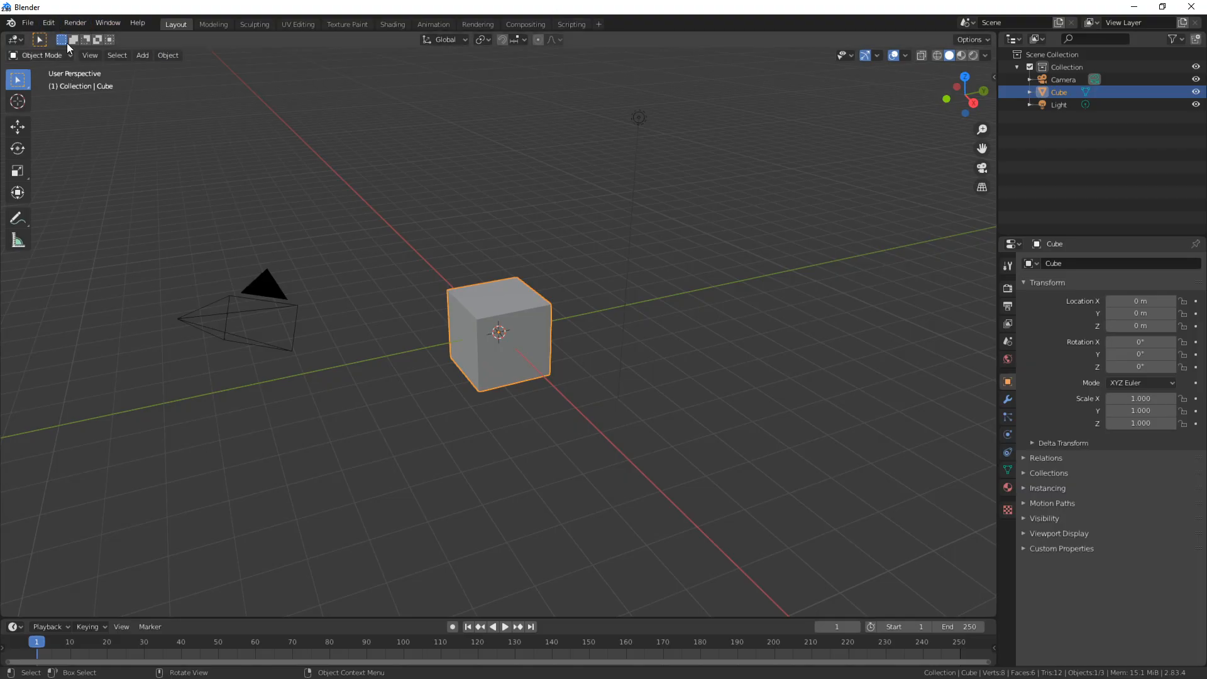
Browse the add-on installer into the extracted blender_mmd_tools-dev_test/mmd_tools folder
type("mmd")
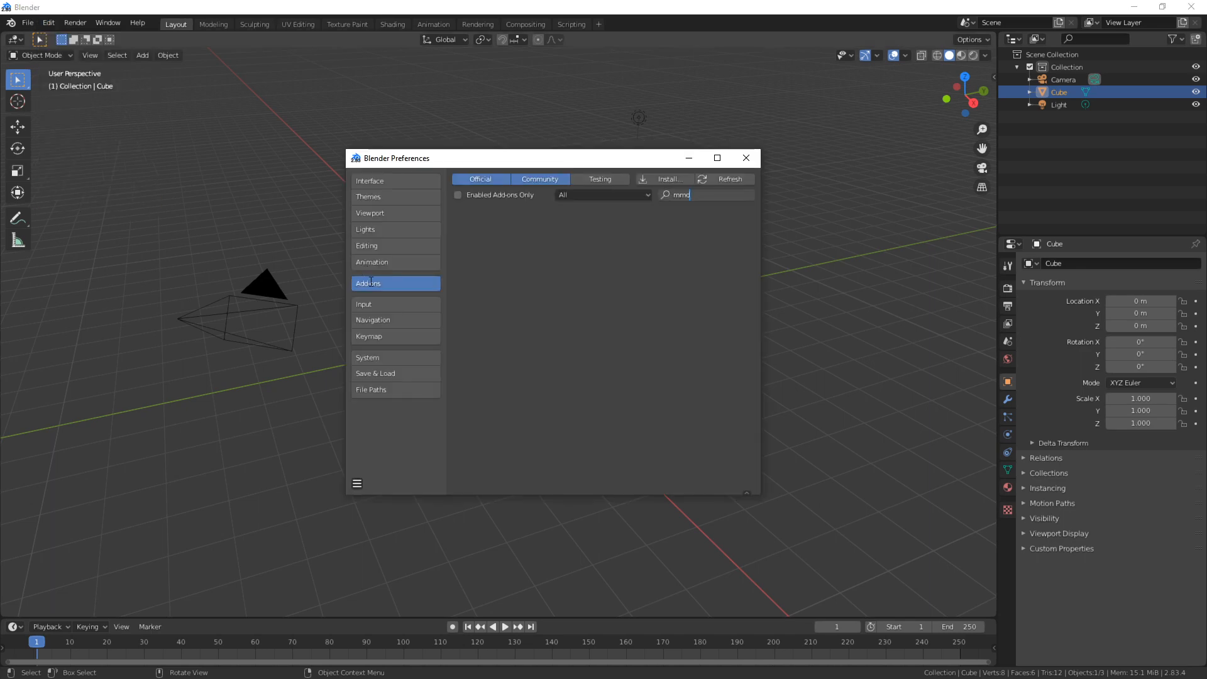
left_click(665, 179)
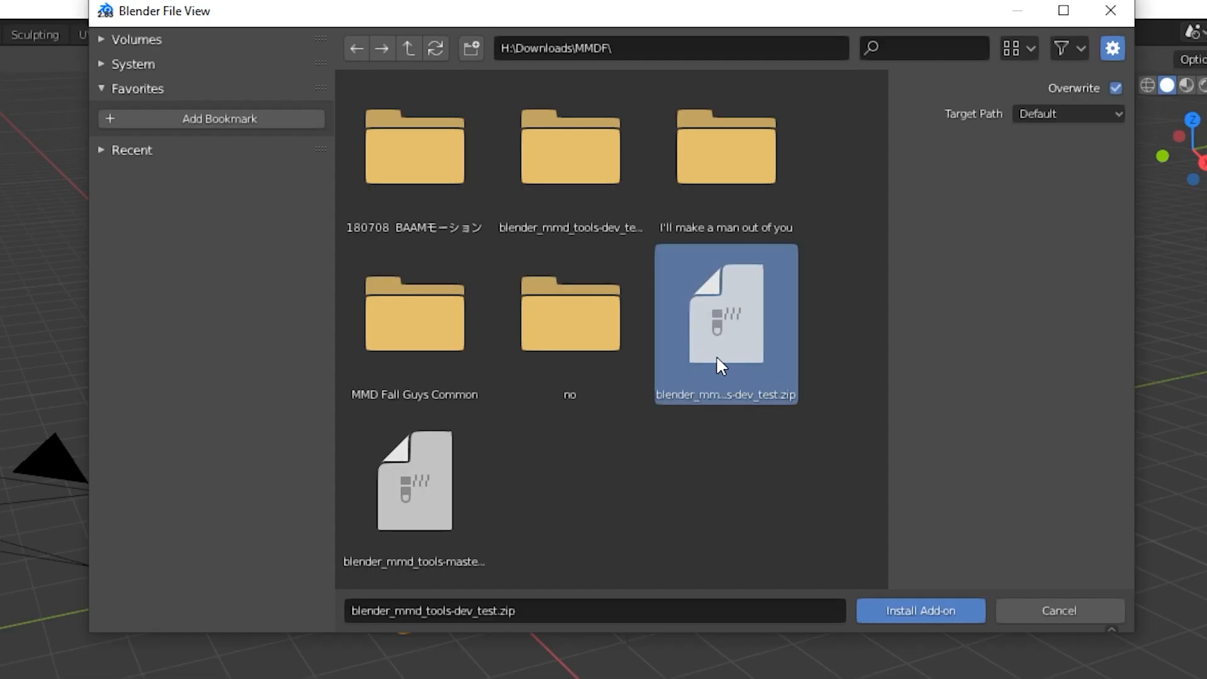
mouse_move(770, 428)
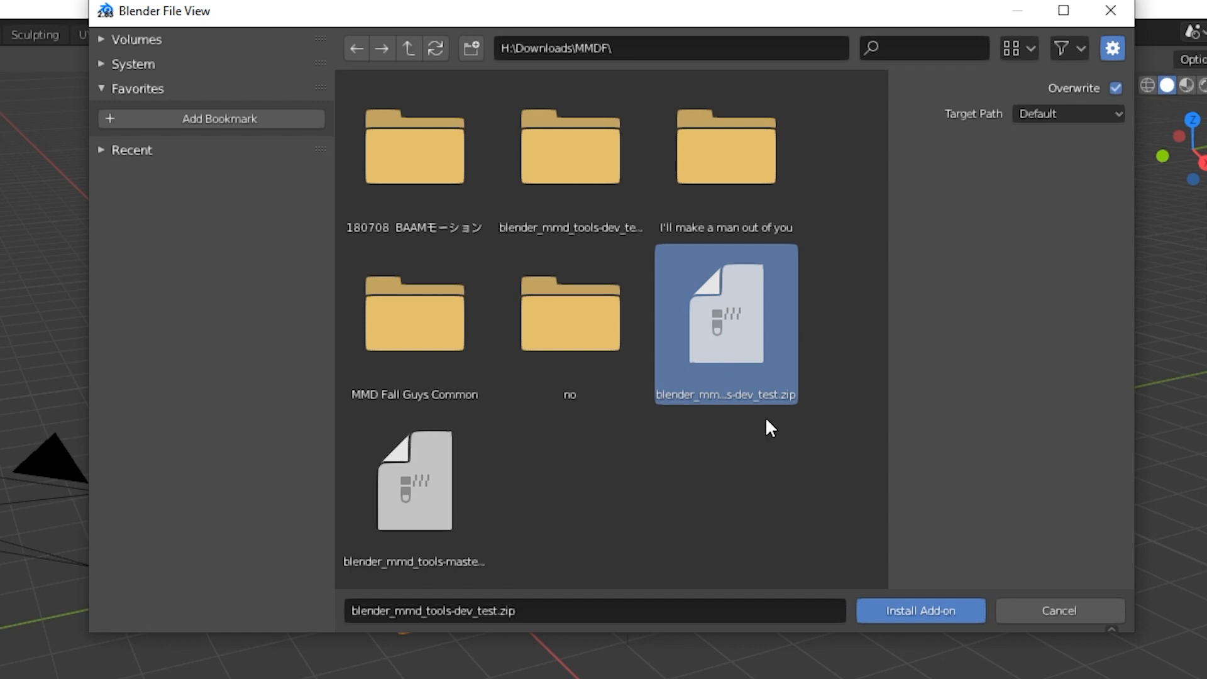
left_click(919, 611)
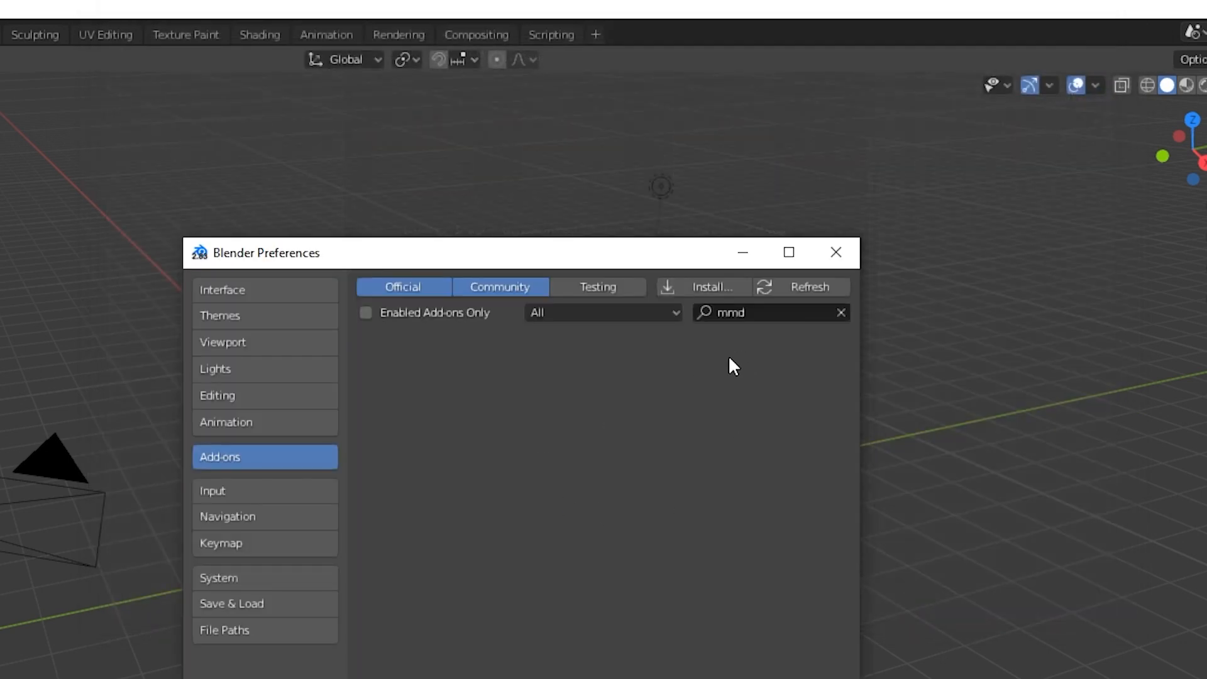
left_click(709, 286)
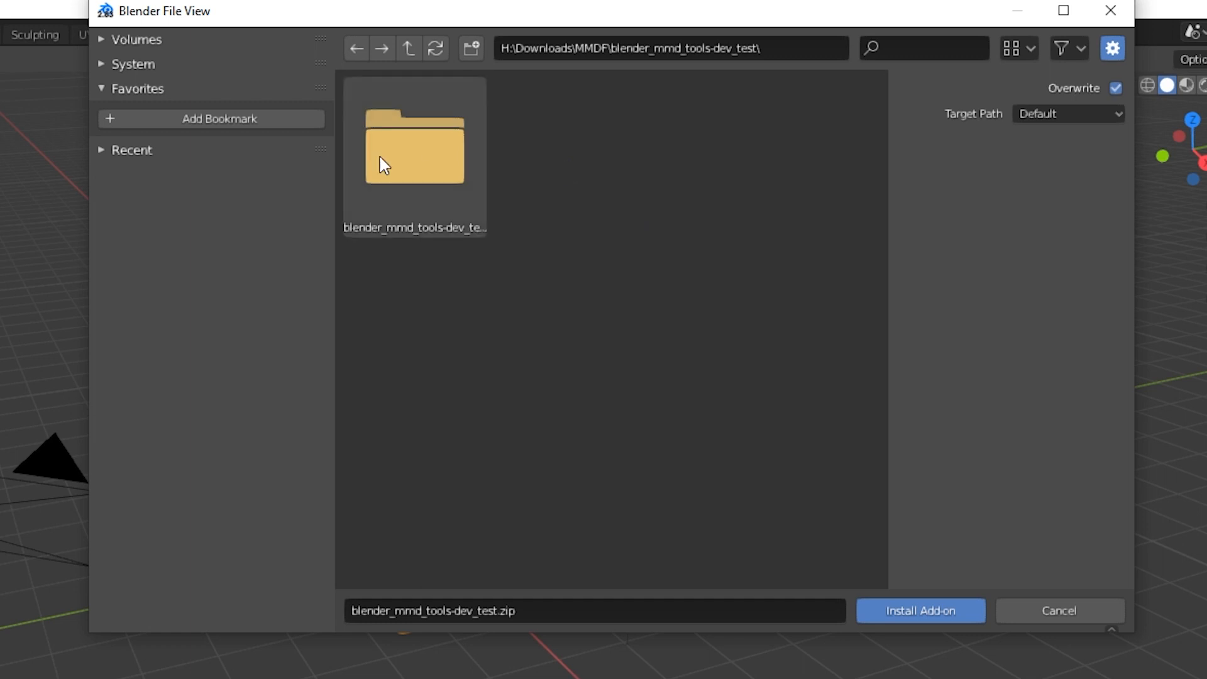
double_click(414, 152)
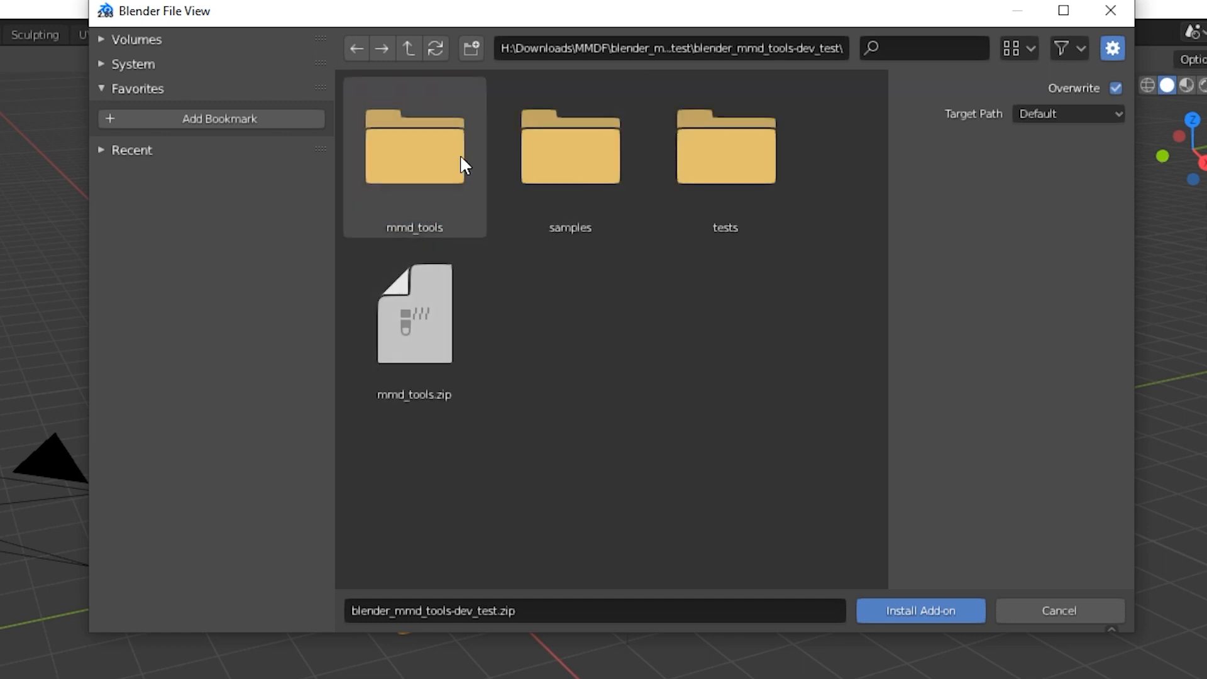
double_click(414, 146)
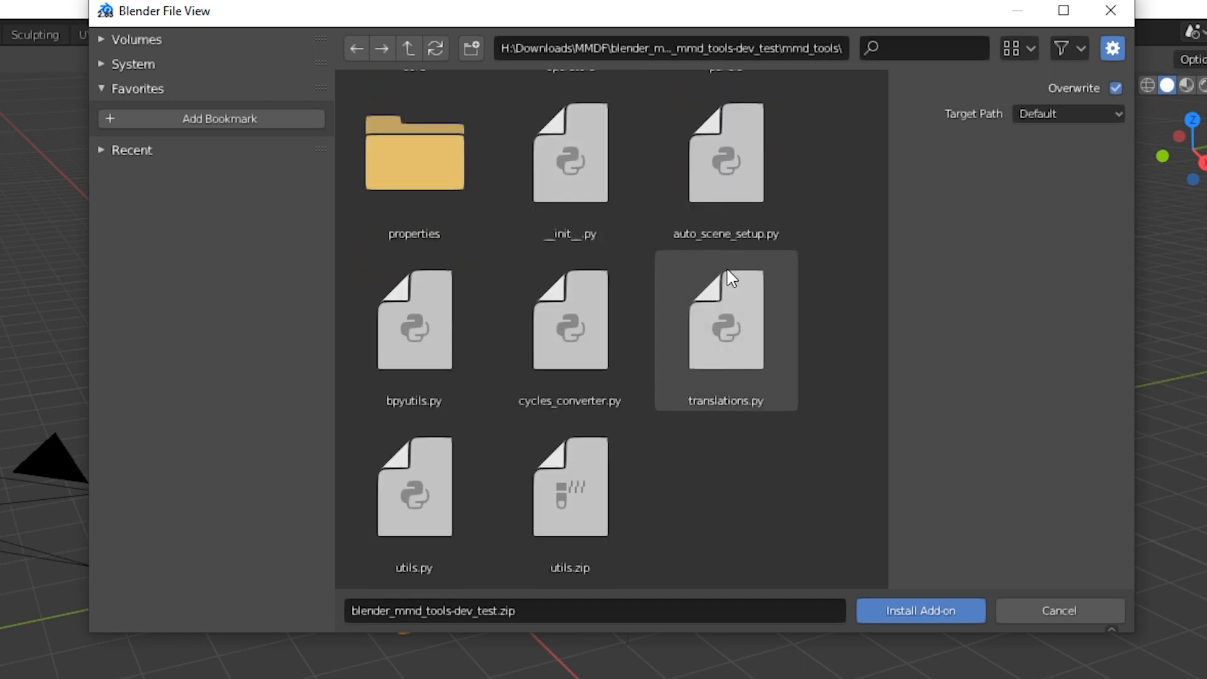
Back out to the parent folder and install mmd_tools.zip as an add-on
left_click(920, 611)
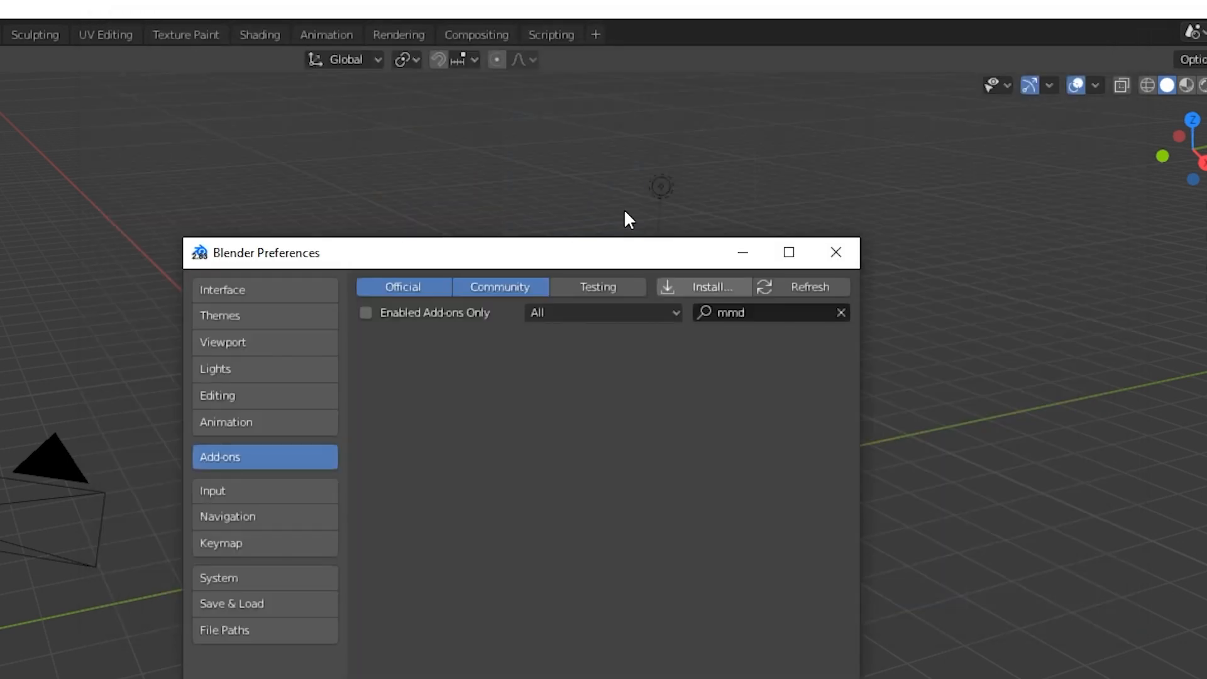
left_click(701, 287)
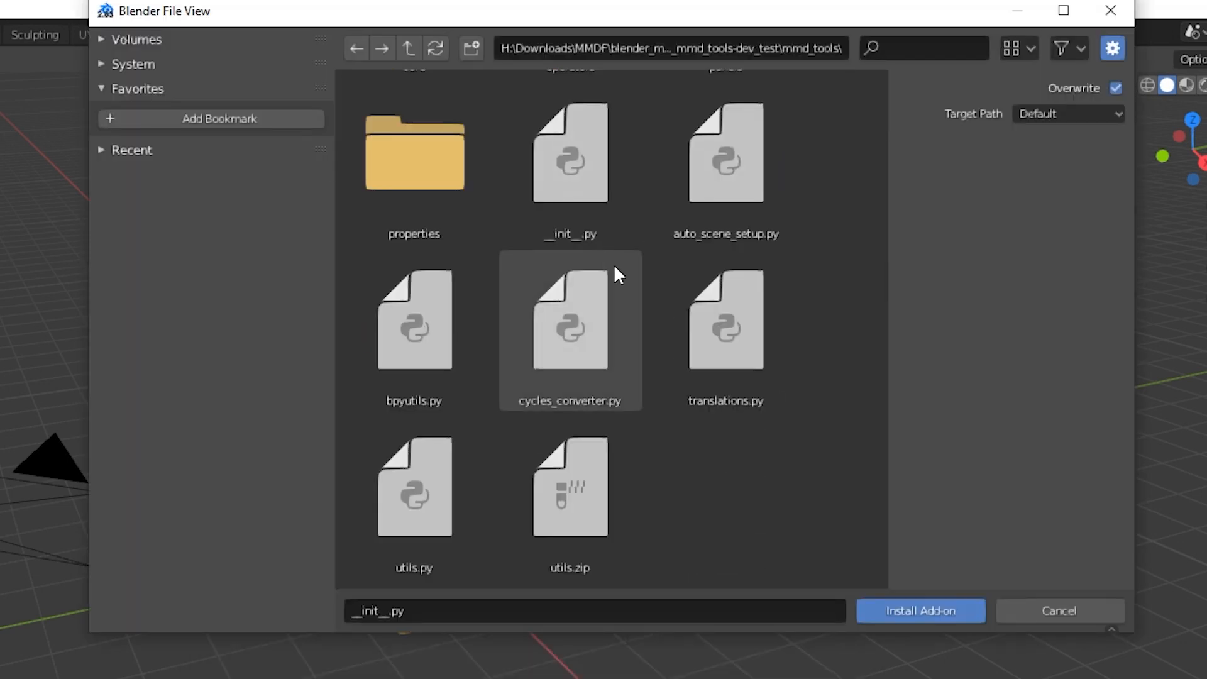
left_click(569, 487)
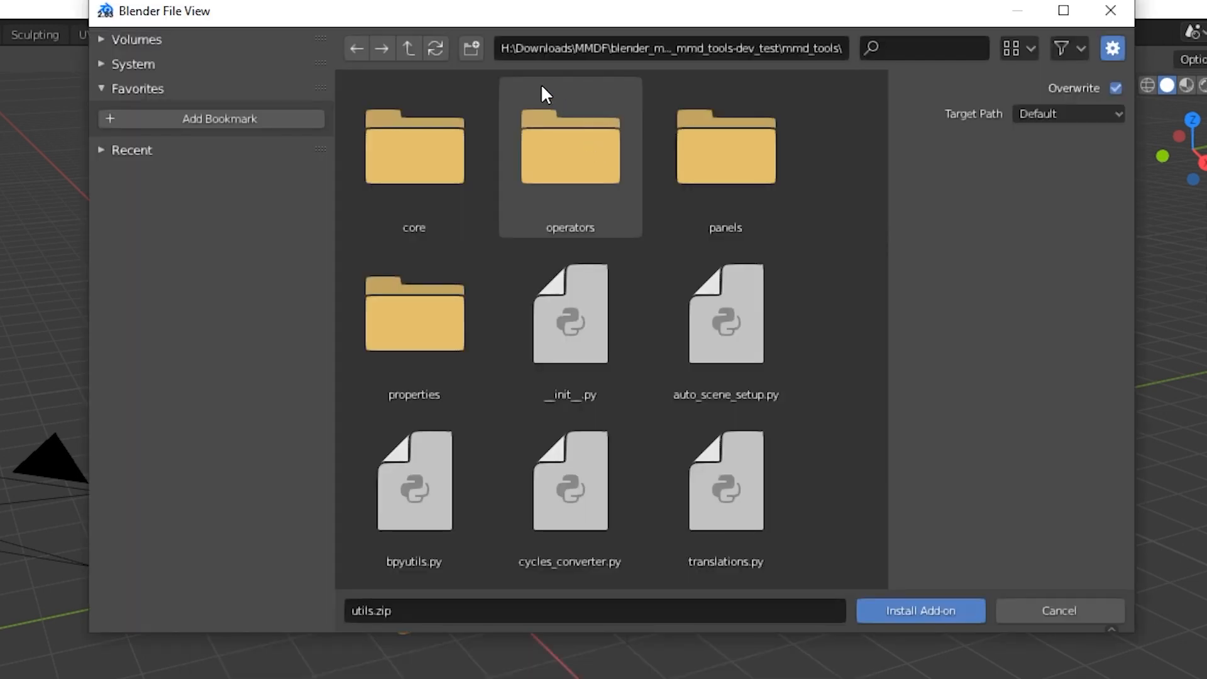
left_click(409, 48)
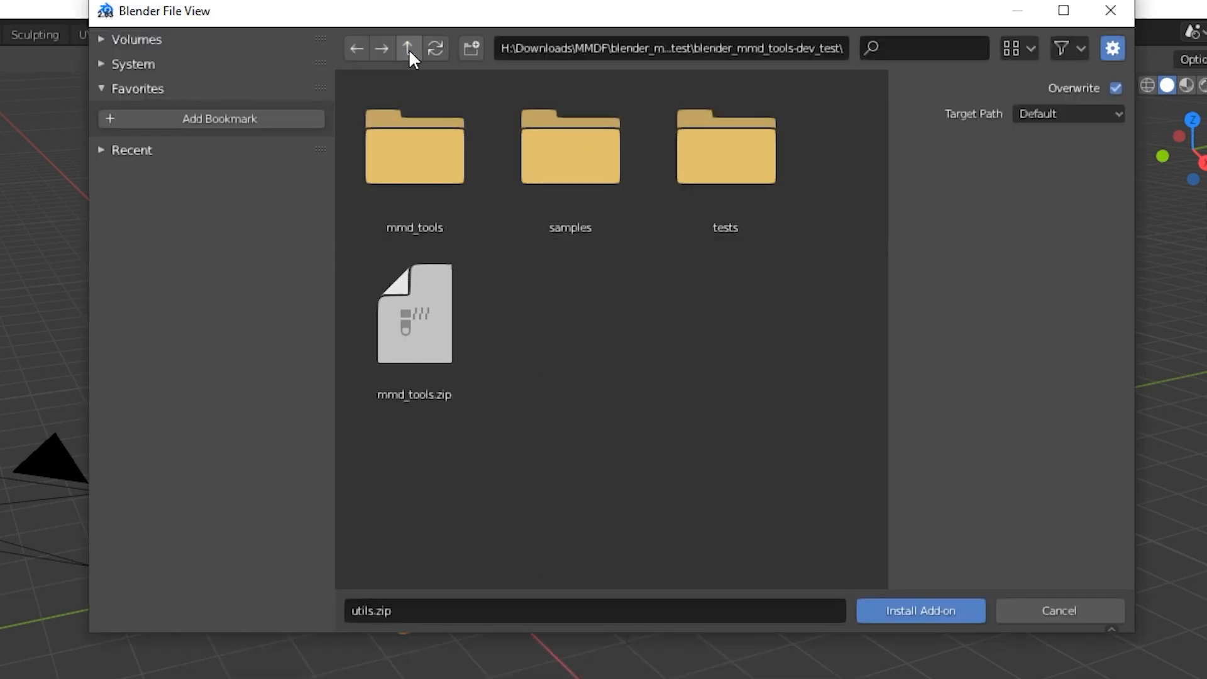
left_click(414, 316)
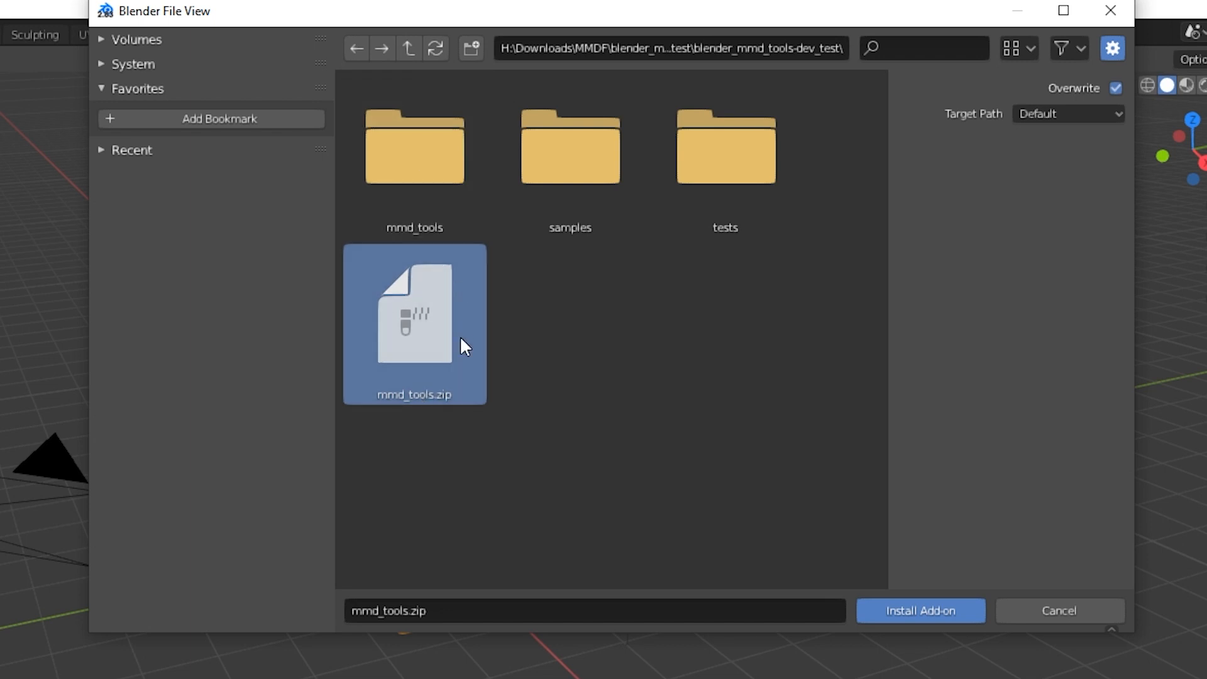
left_click(920, 611)
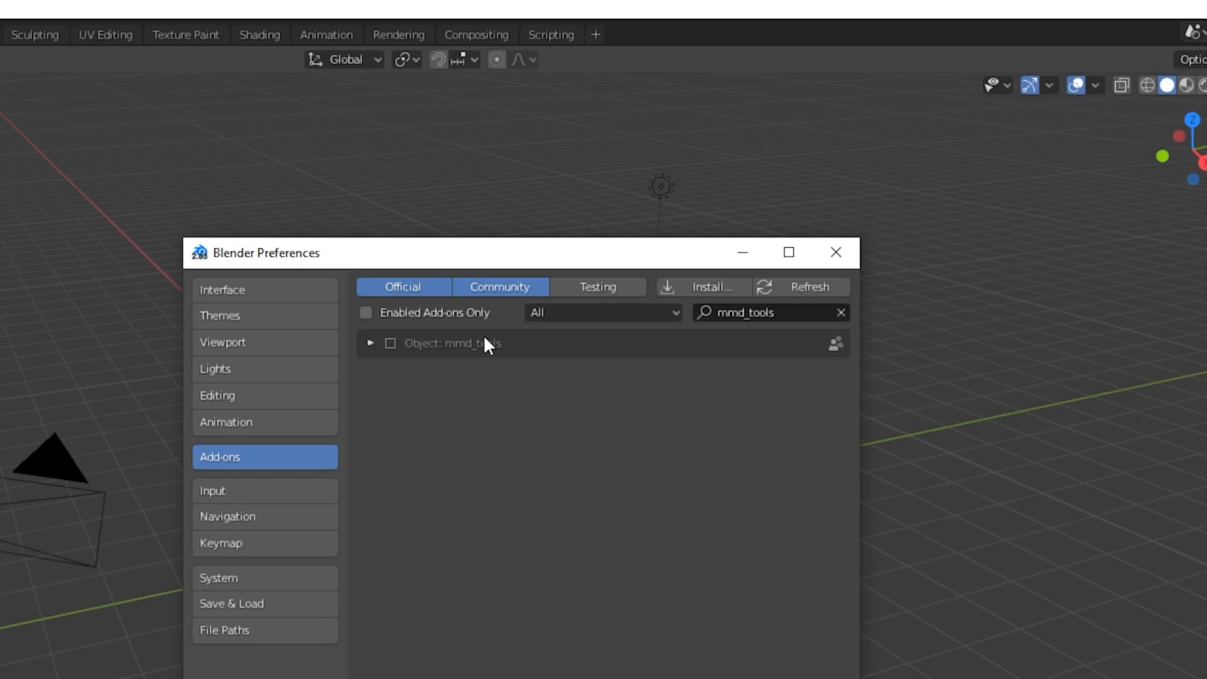
Enable the Object: mmd_tools add-on, then remove it again and confirm
left_click(370, 343)
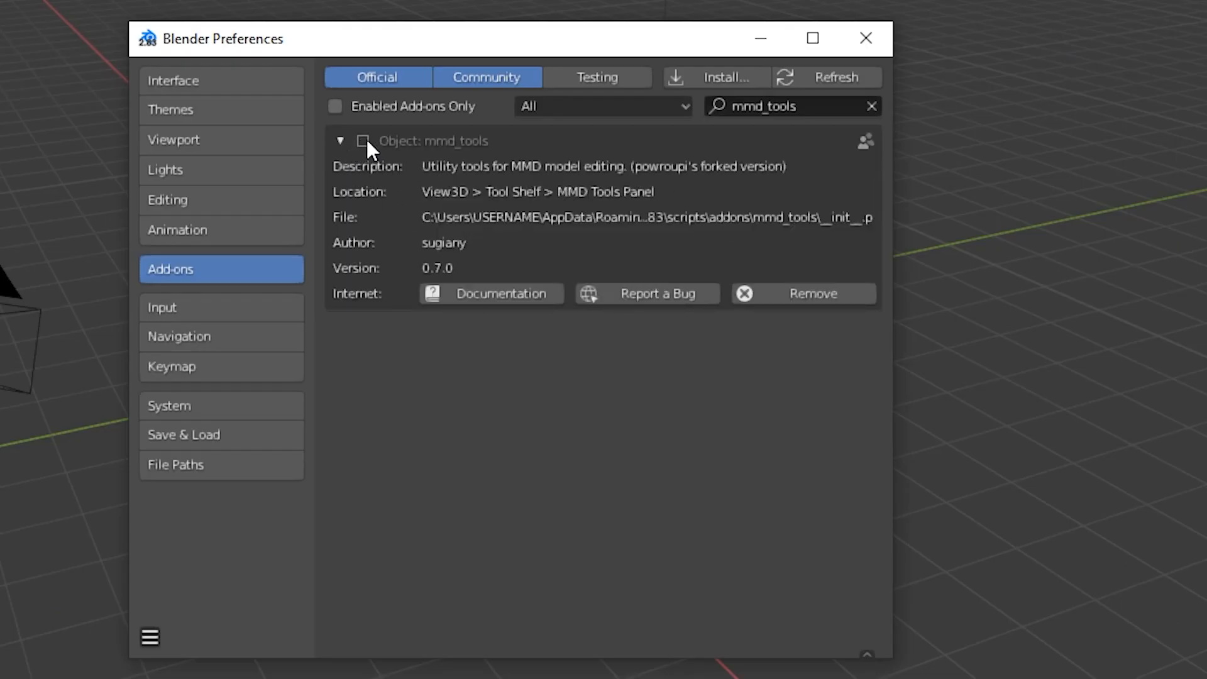
left_click(362, 141)
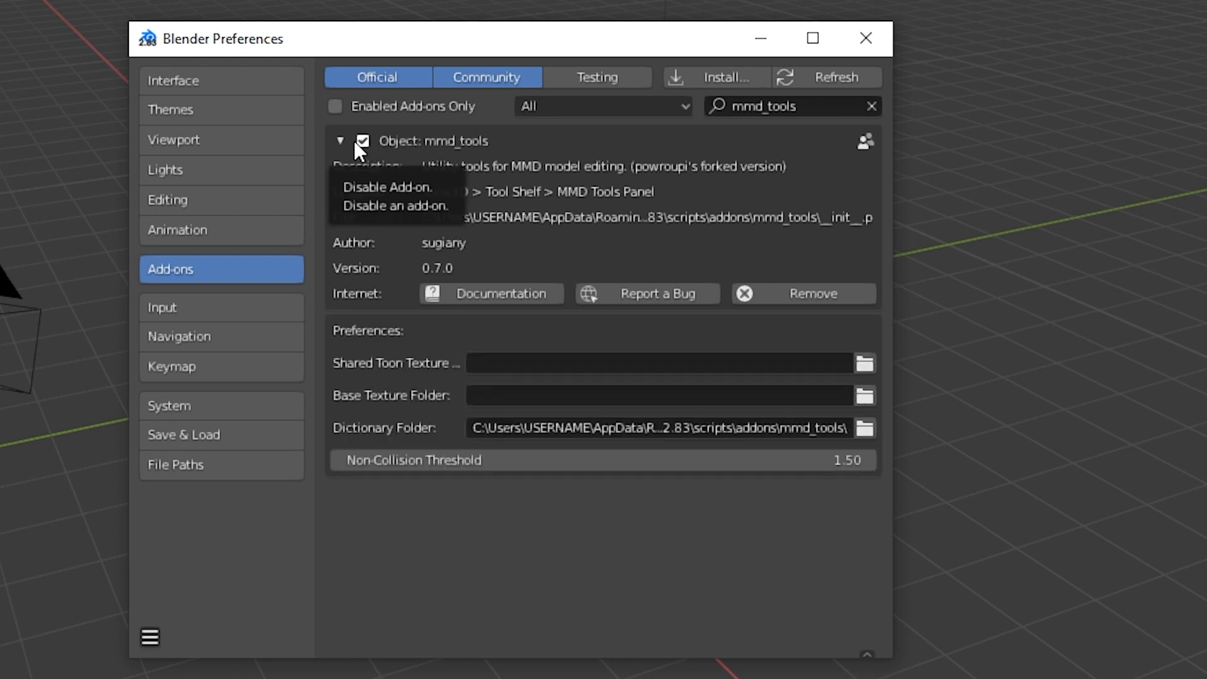
left_click(802, 293)
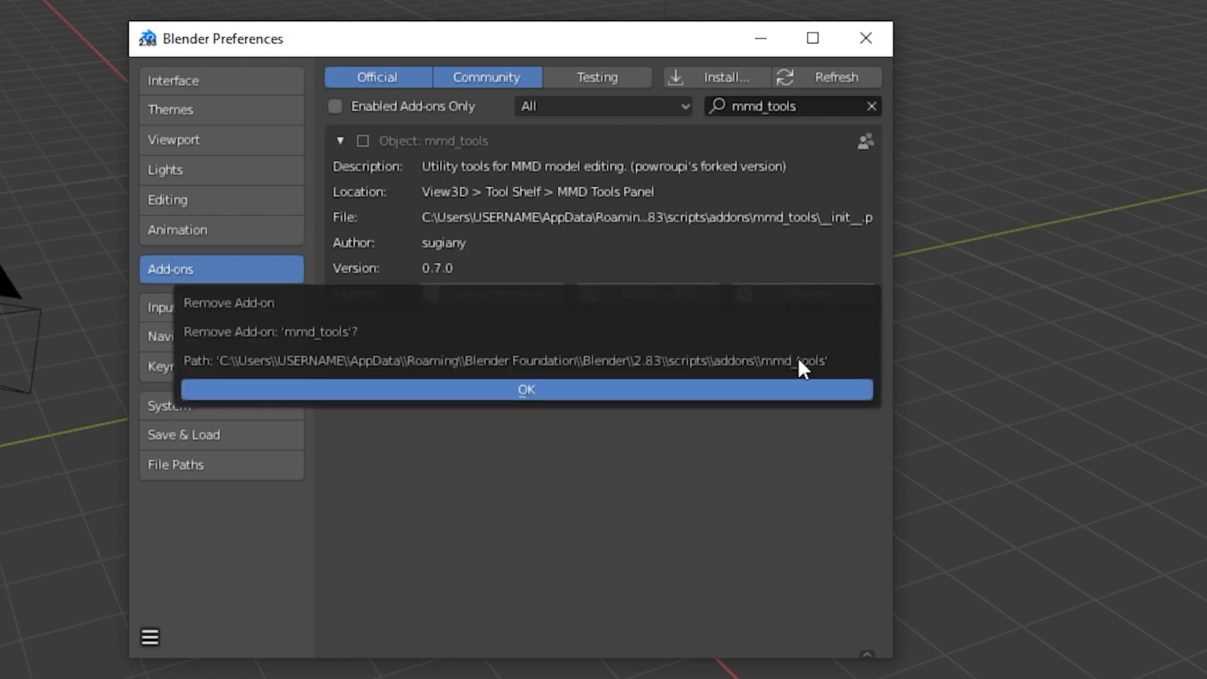
left_click(525, 390)
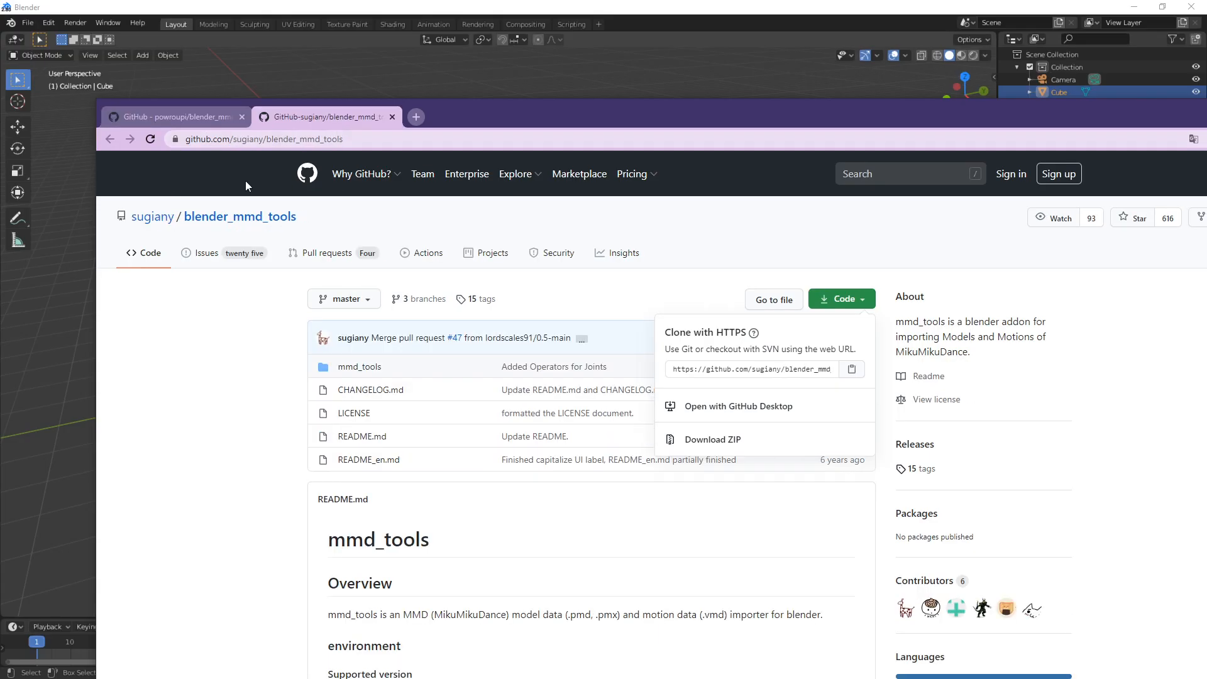
mouse_move(275, 226)
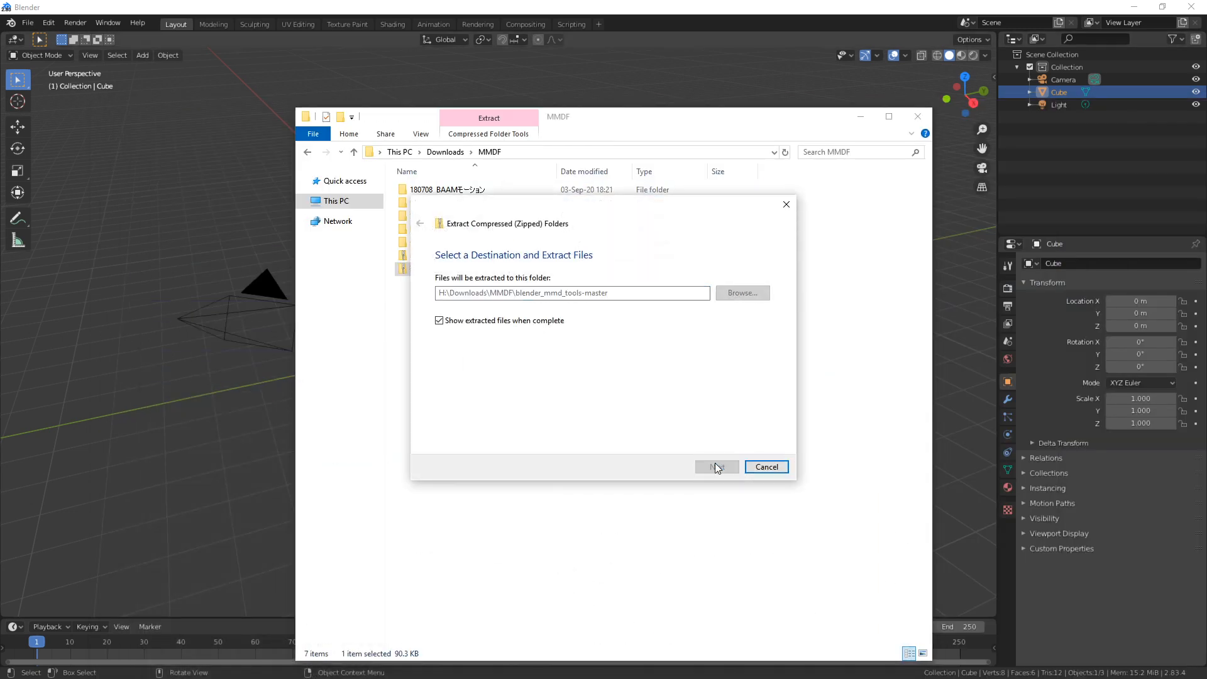
Install mmd_tools.zip from blender_mmd_tools-master, showing version 0.5.0 needing Blender 2.8x
left_click(715, 466)
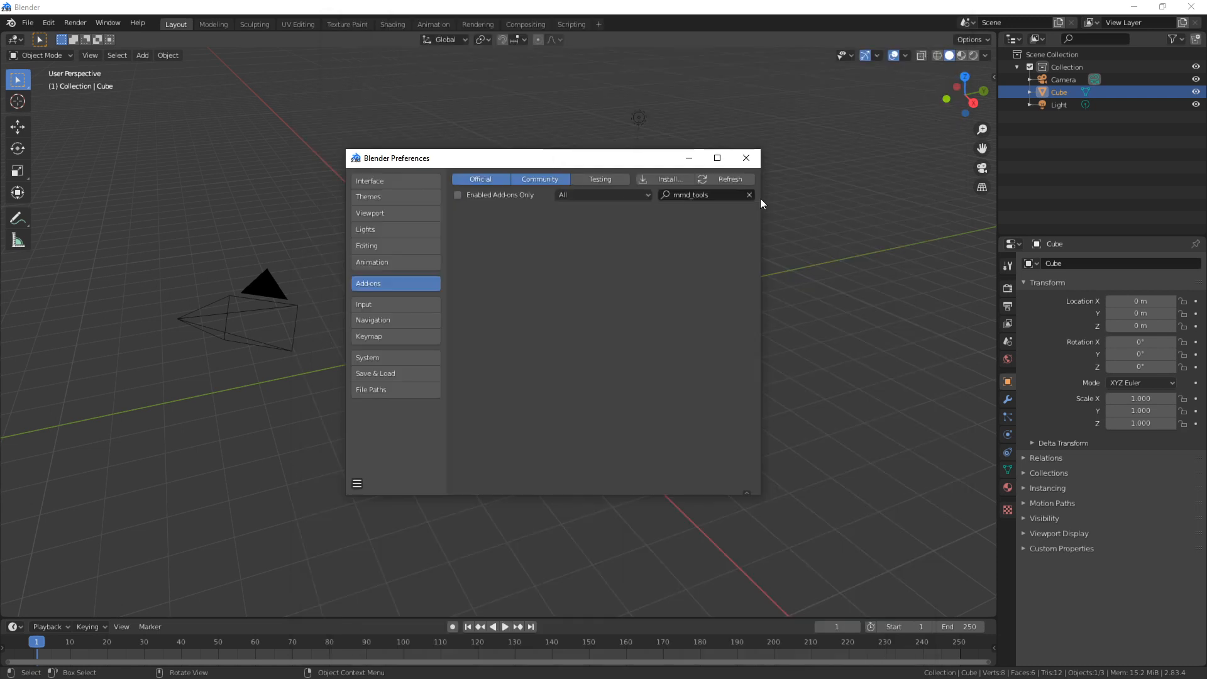
left_click(667, 179)
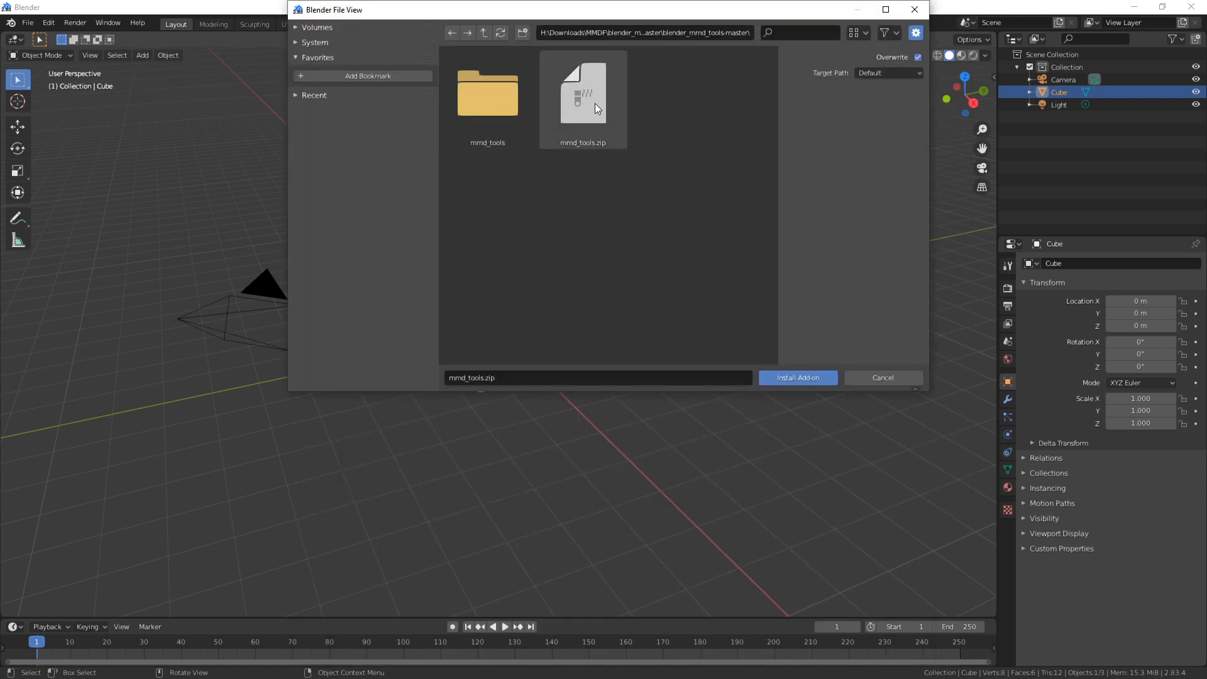
left_click(797, 377)
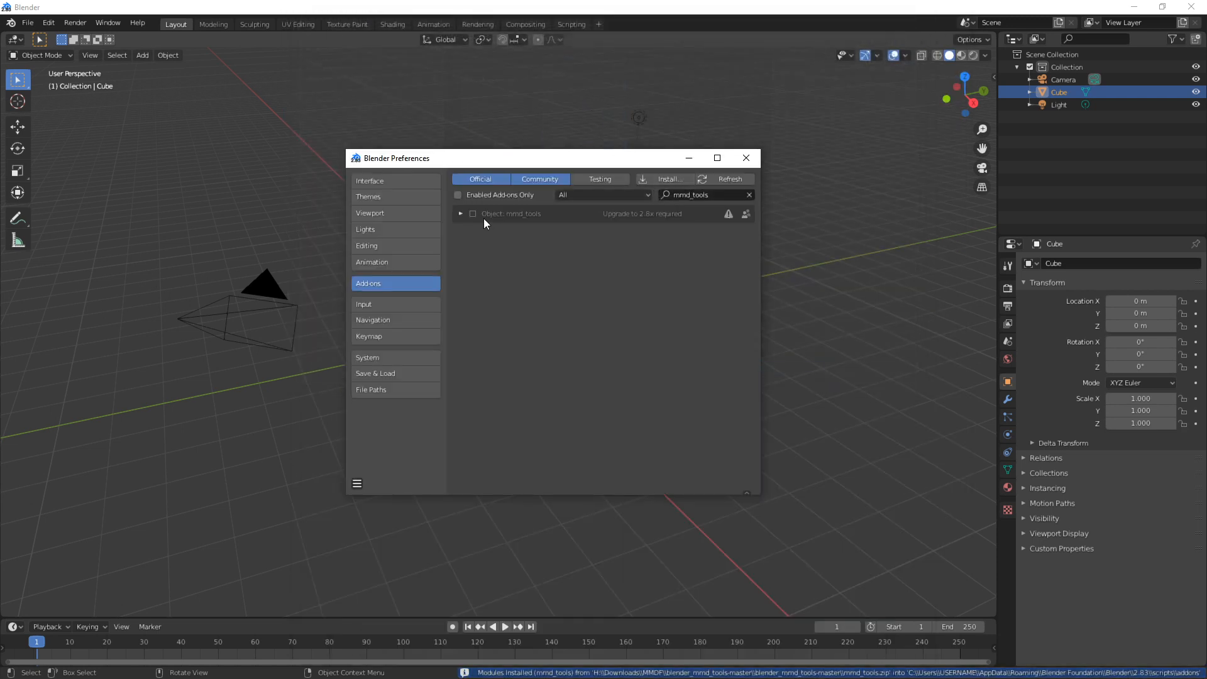
left_click(460, 214)
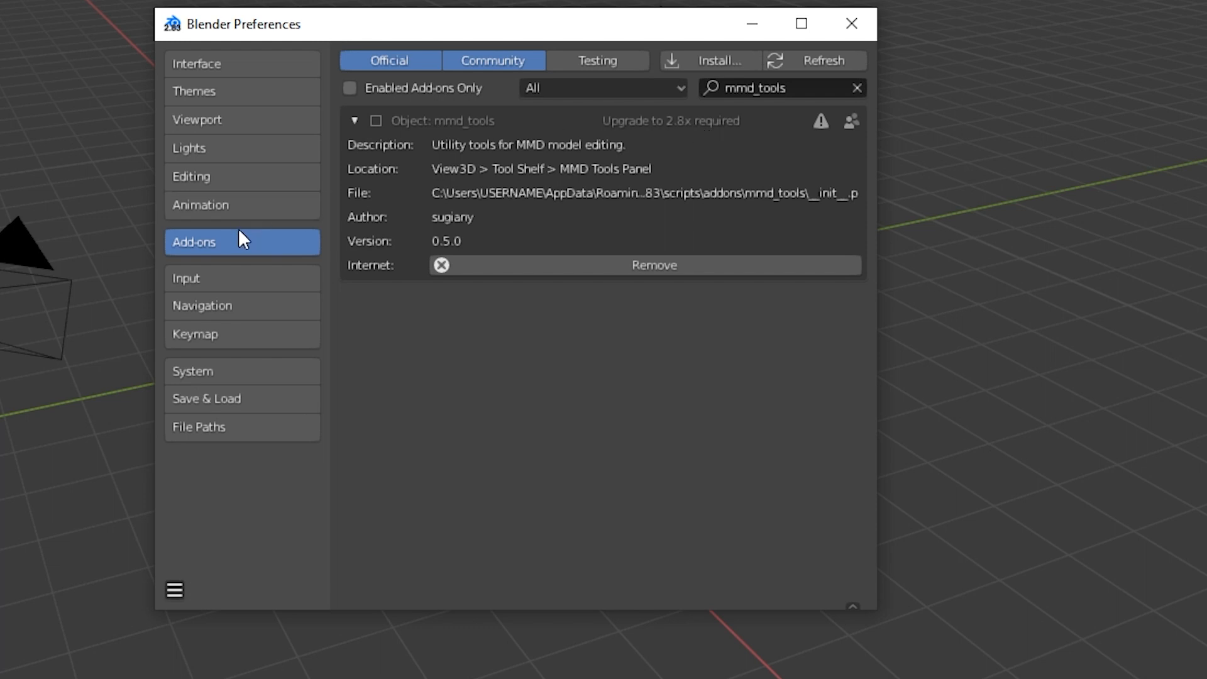
mouse_move(652, 124)
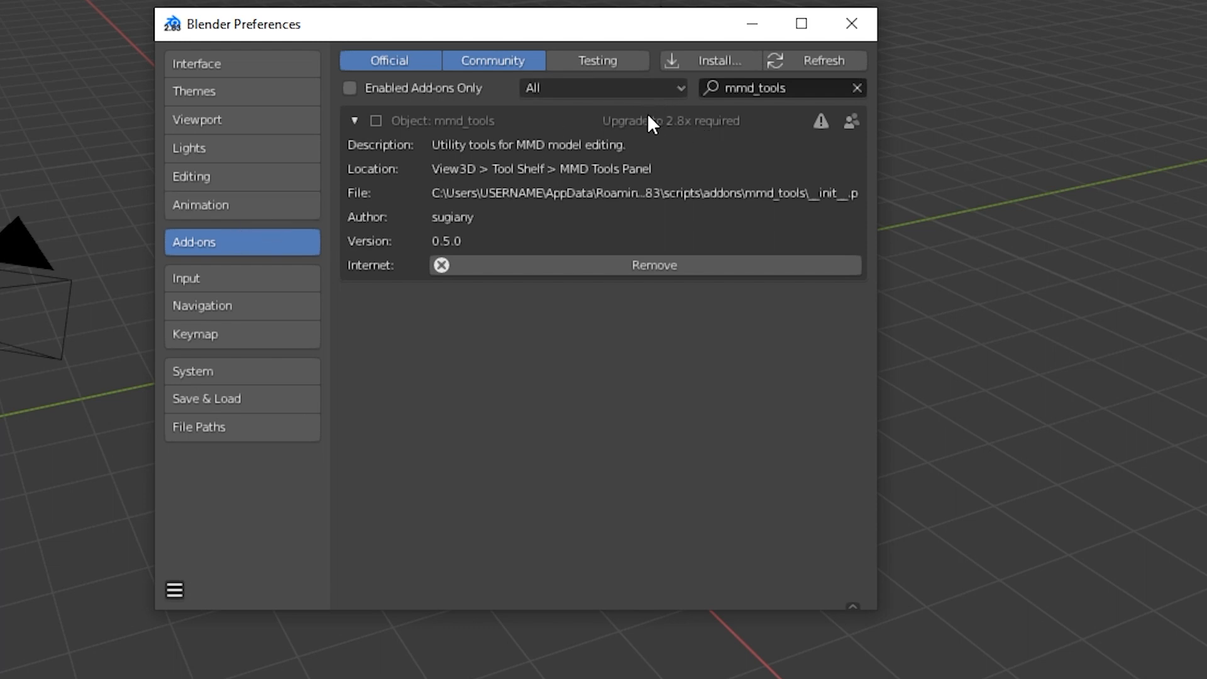
mouse_move(568, 43)
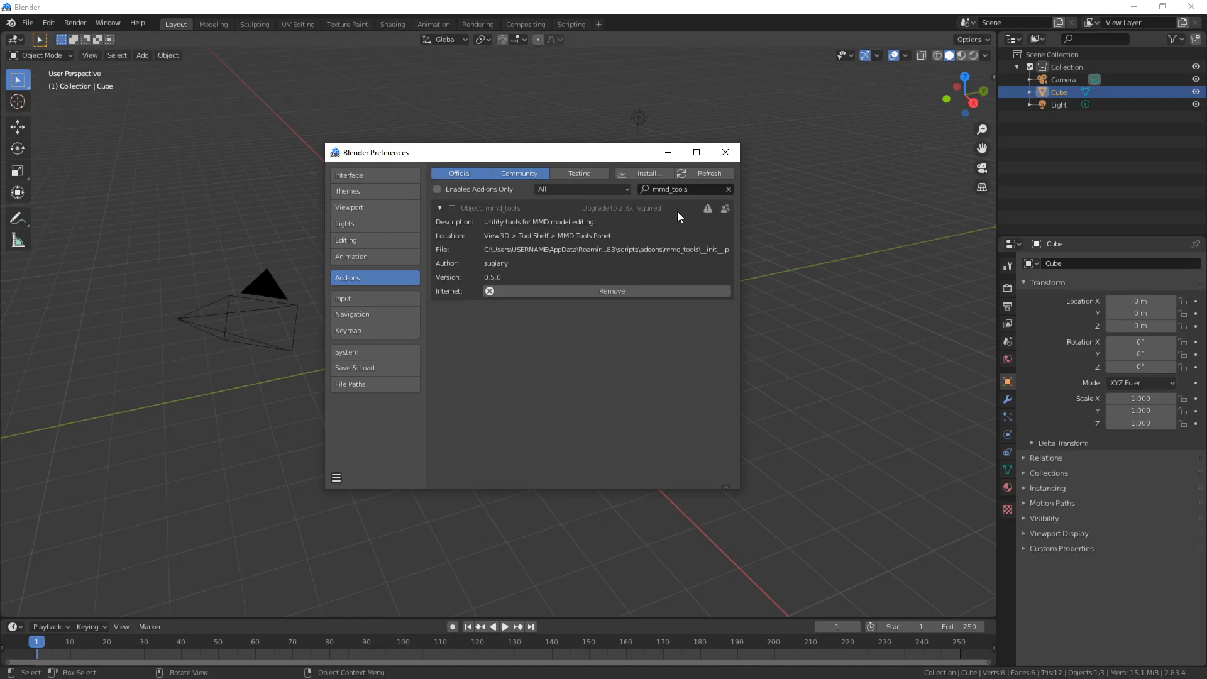
Remove mmd_tools 0.5.0, reinstall the dev_test mmd_tools.zip and enable it as version 0.7.0
left_click(611, 291)
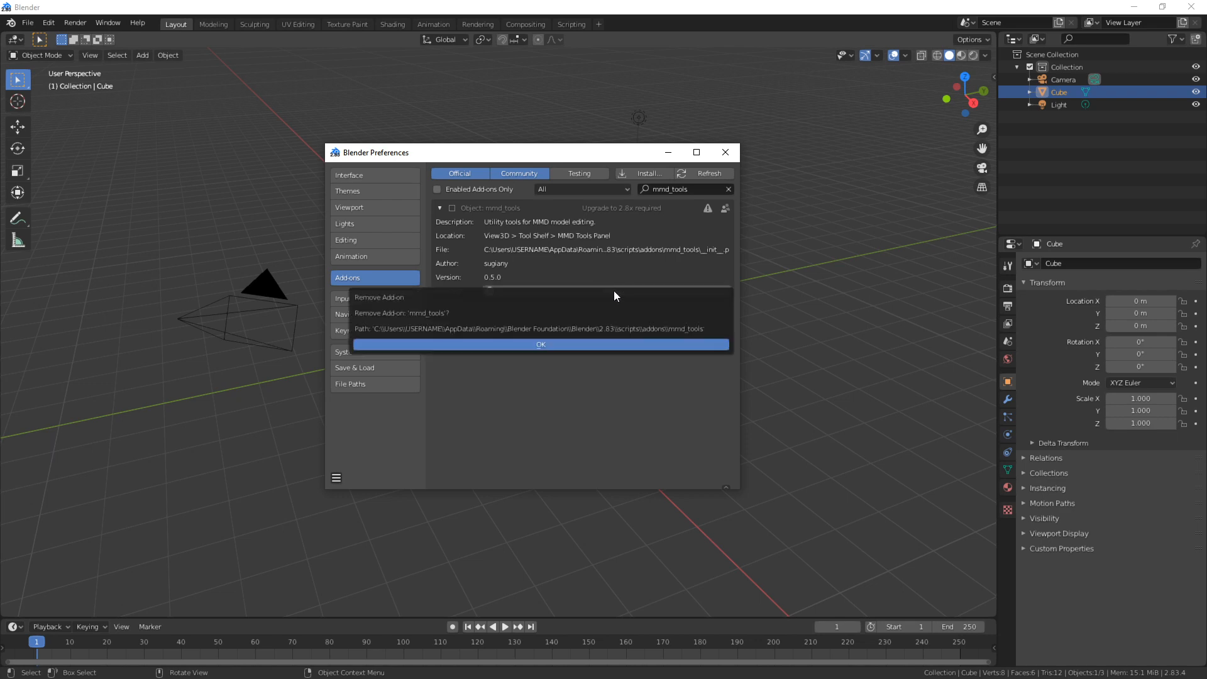
left_click(539, 345)
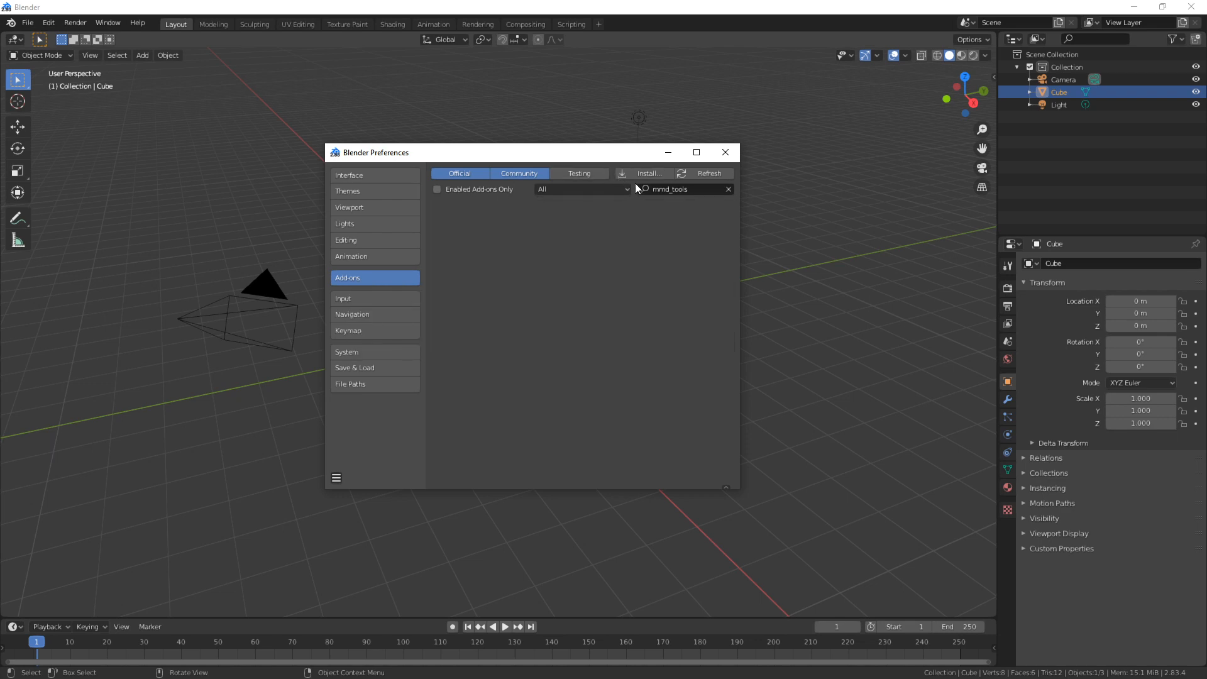
left_click(648, 172)
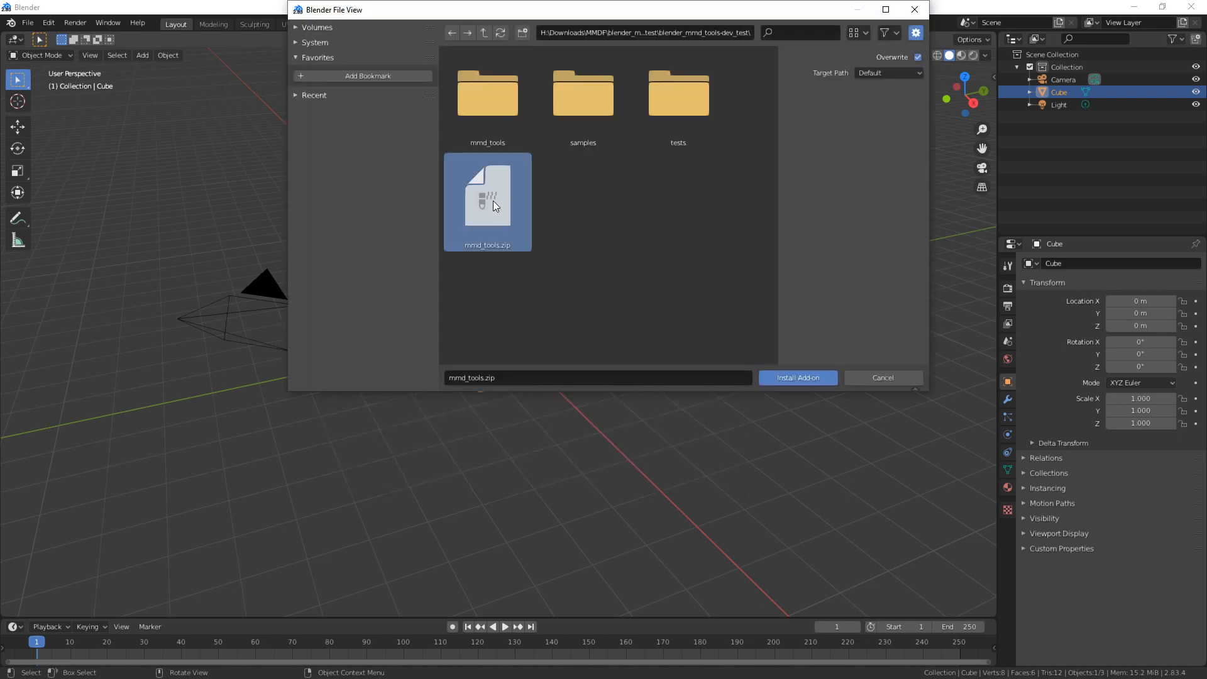
left_click(797, 377)
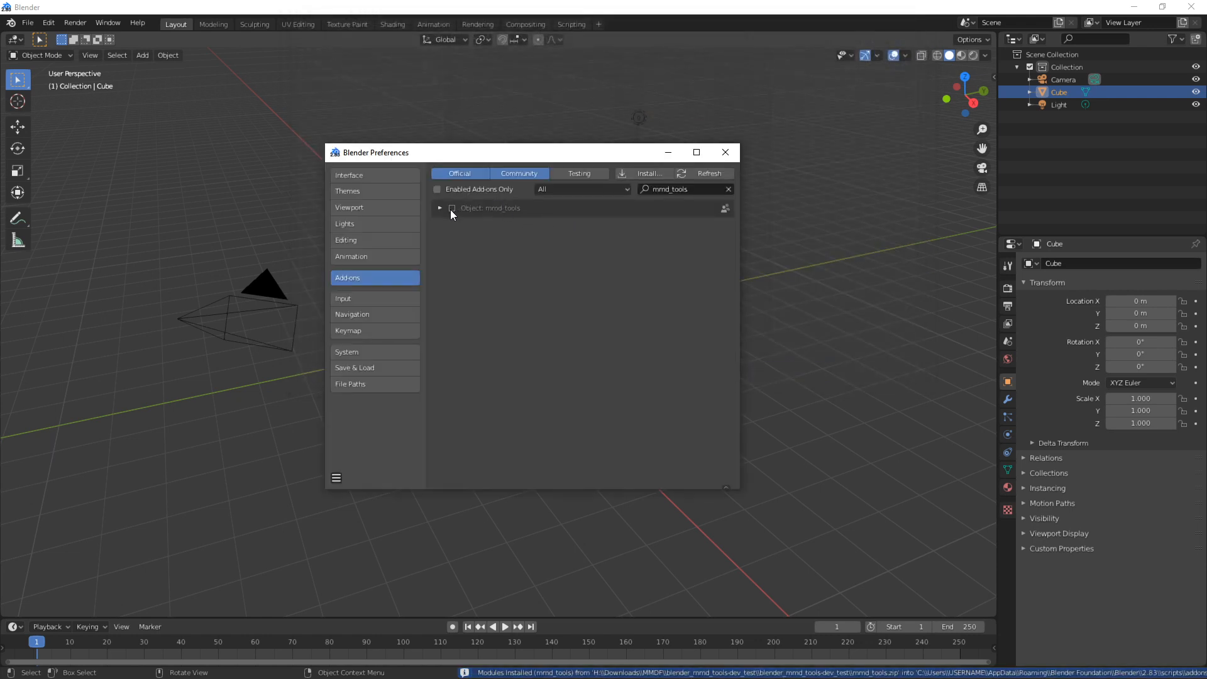
left_click(439, 207)
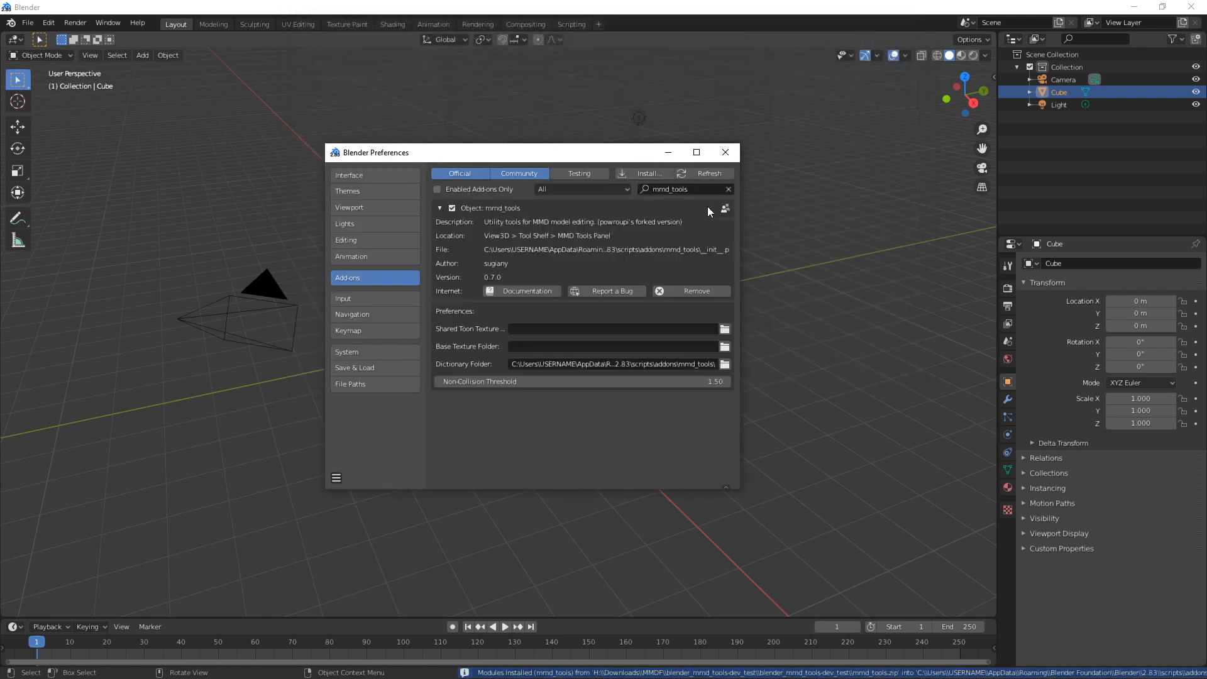
left_click(724, 152)
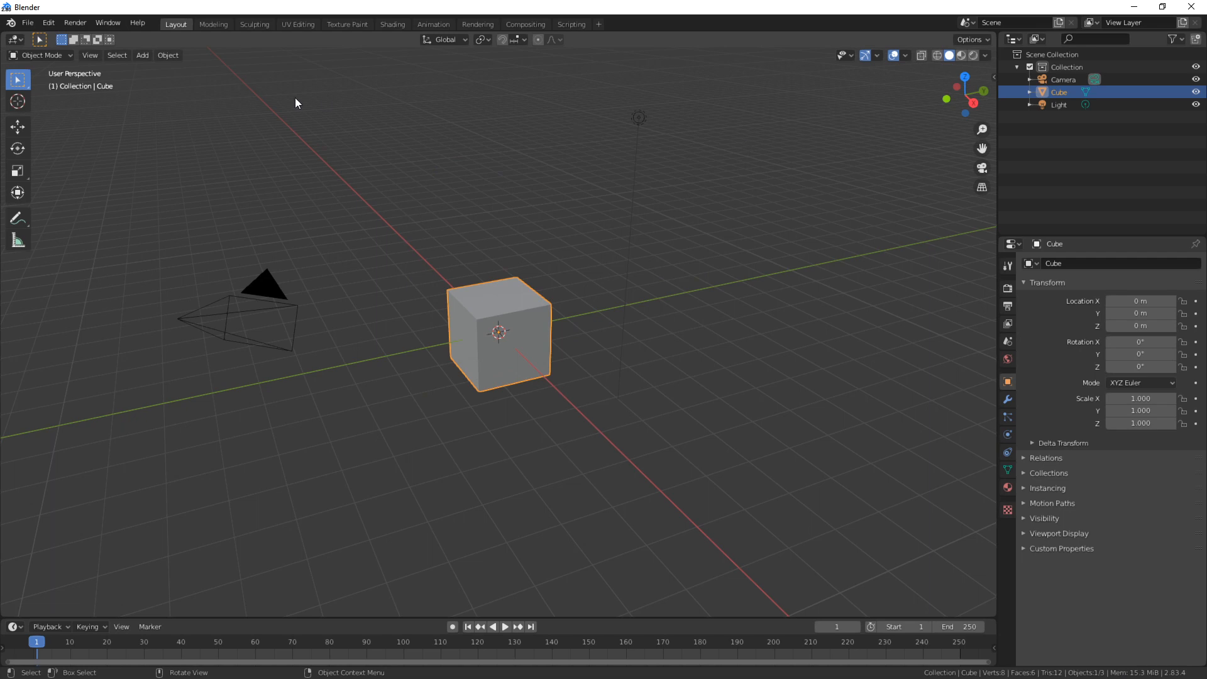
Show the MMD tools panel in the viewport sidebar and bring up the Object menu
left_click(26, 22)
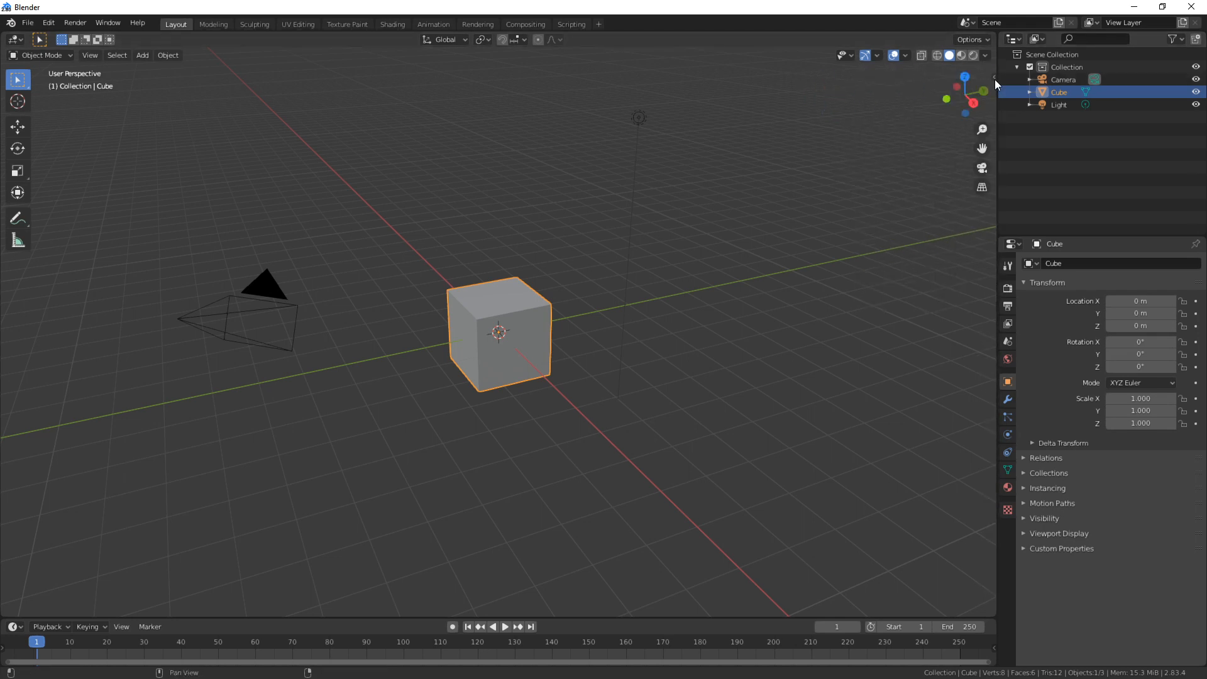
left_click(993, 80)
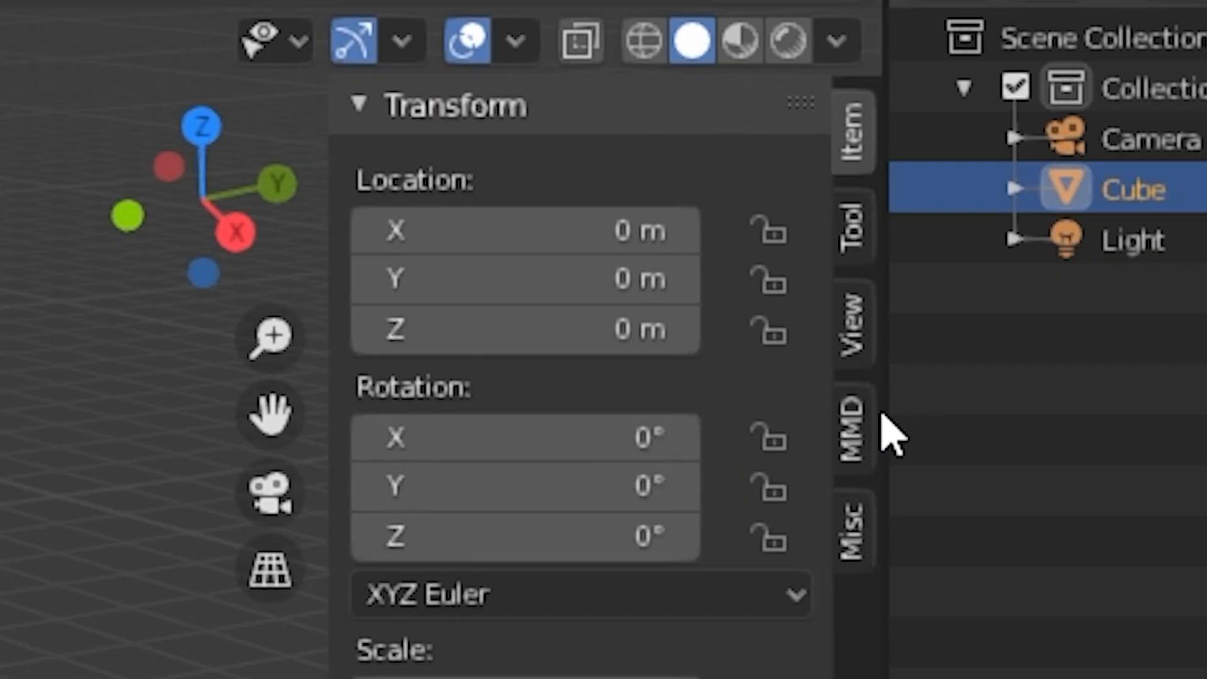
left_click(847, 416)
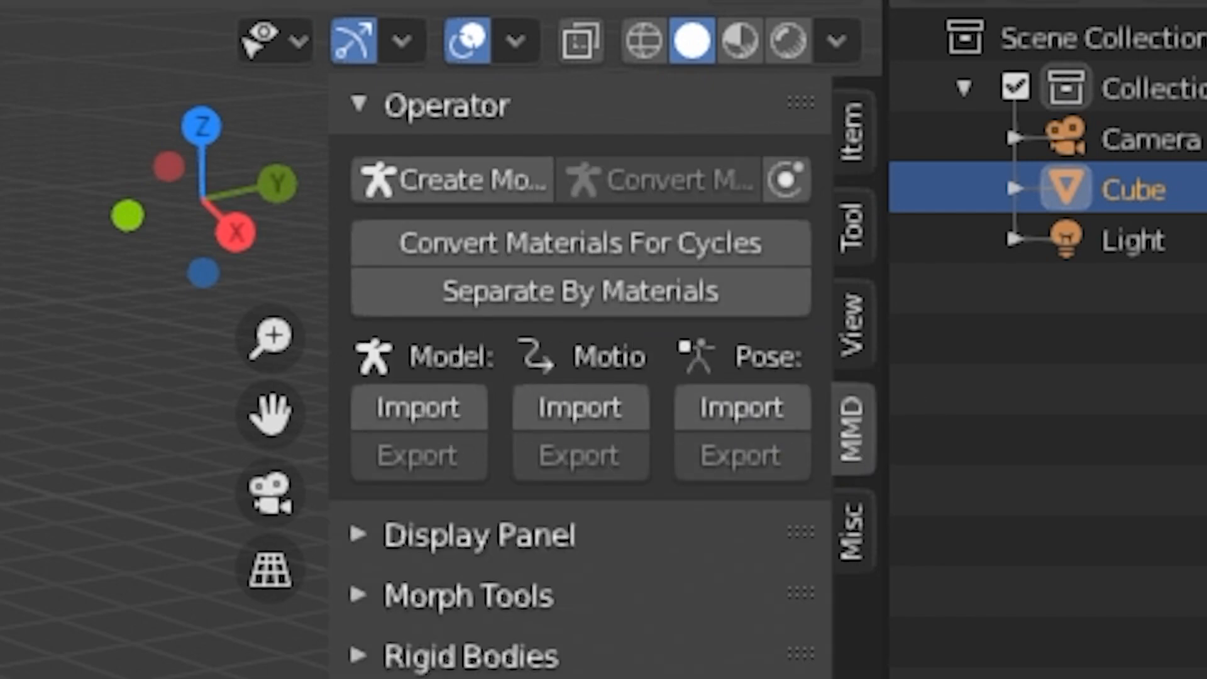
left_click(117, 54)
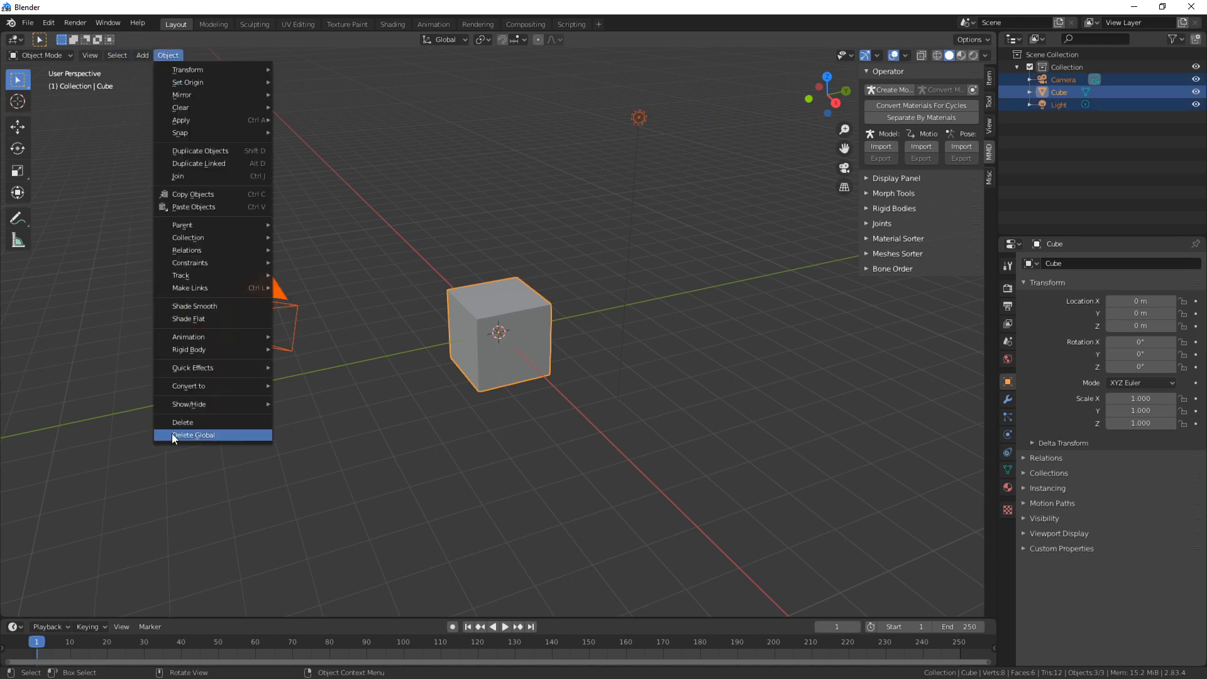
Delete the default objects and import Fall Guys Tpose.pmx from the MMD Fall Guys Common folder
left_click(194, 435)
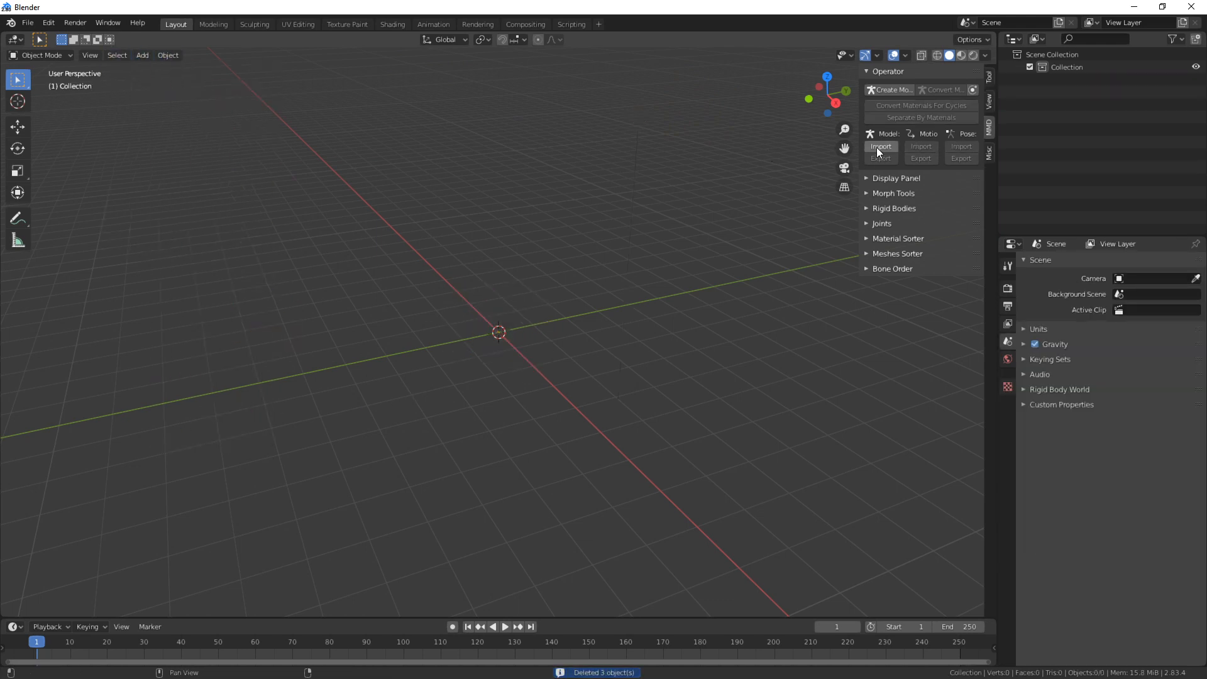
mouse_move(880, 146)
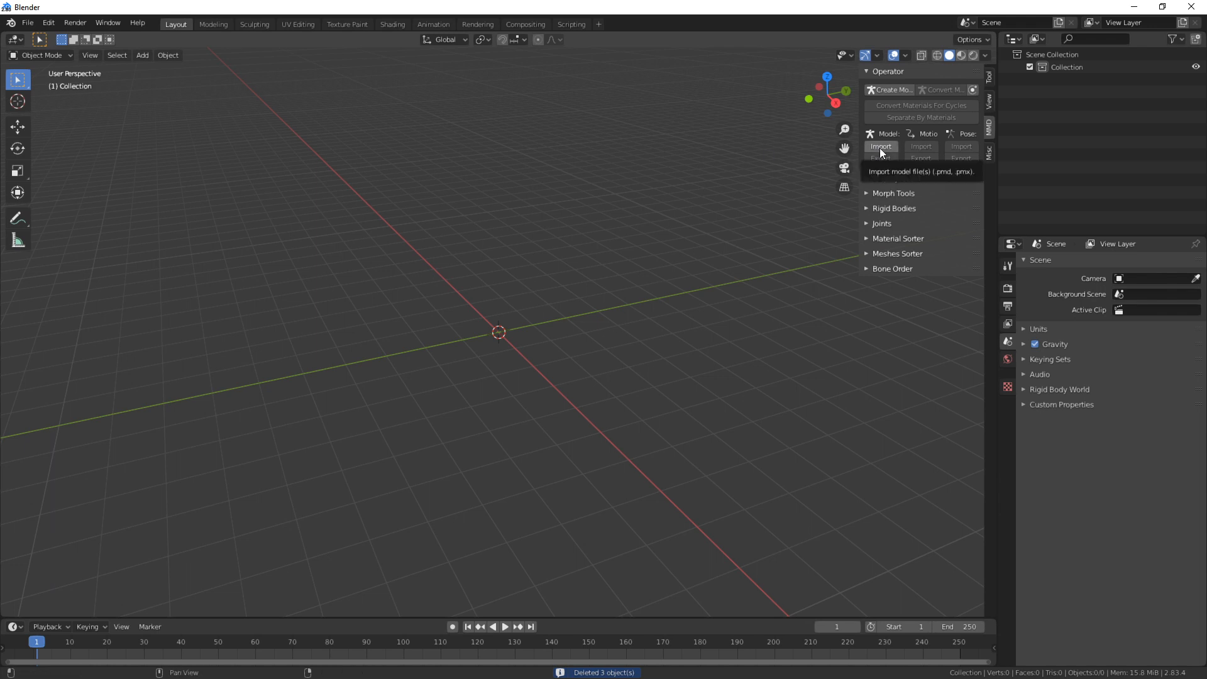
left_click(880, 146)
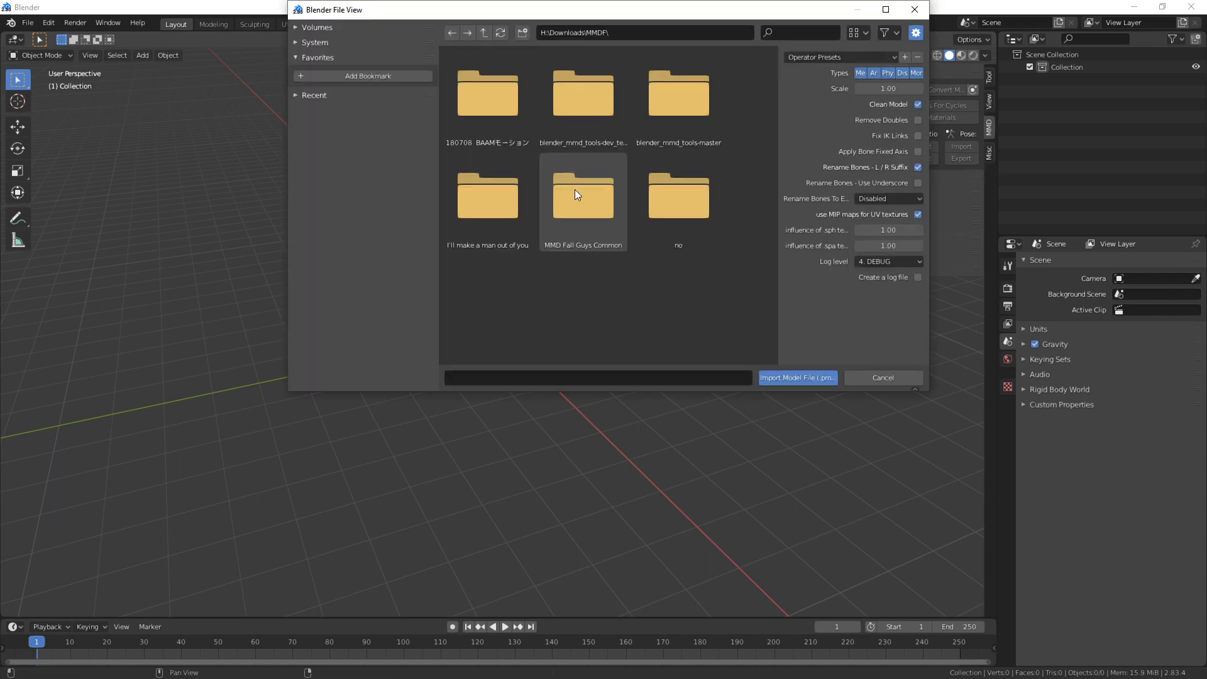
double_click(582, 195)
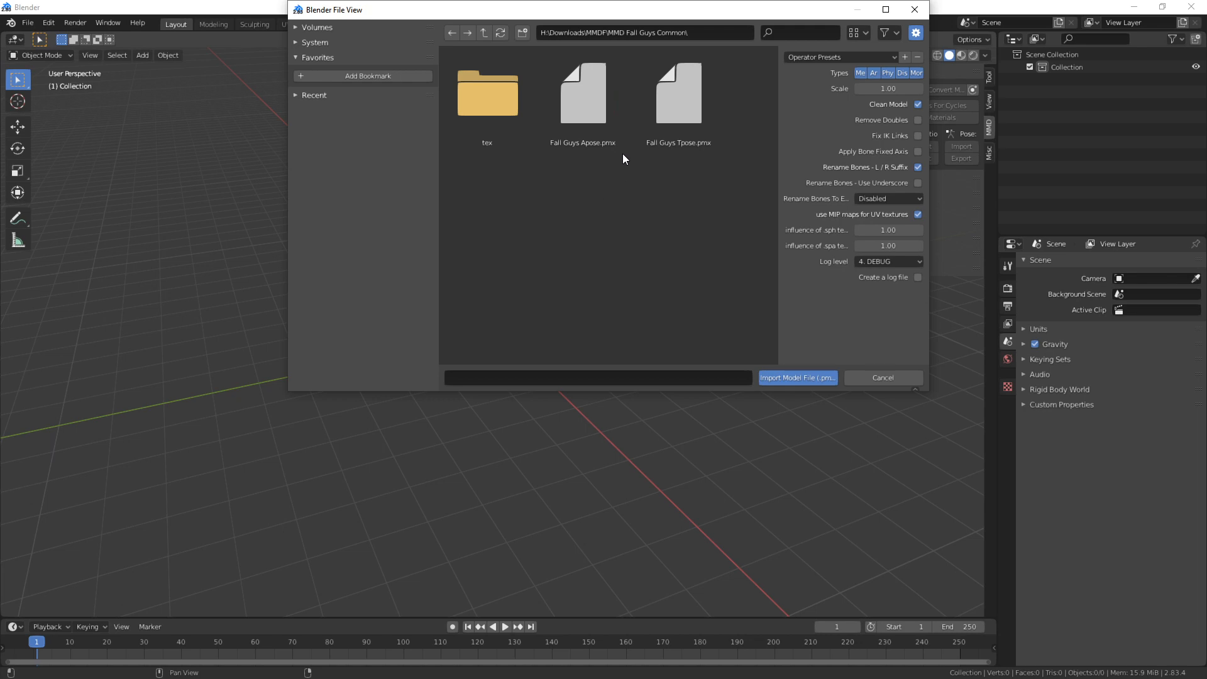
left_click(677, 92)
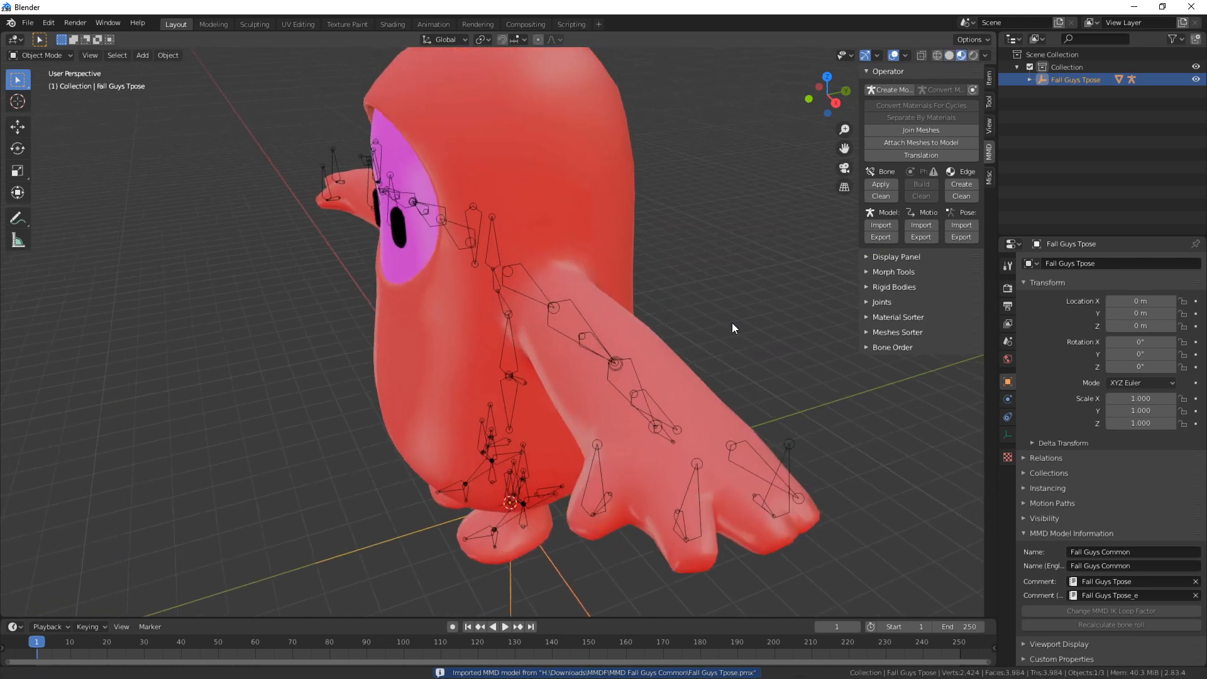
Enlarge the timeline under the Fall Guys model and set the current frame to 25
left_click(962, 54)
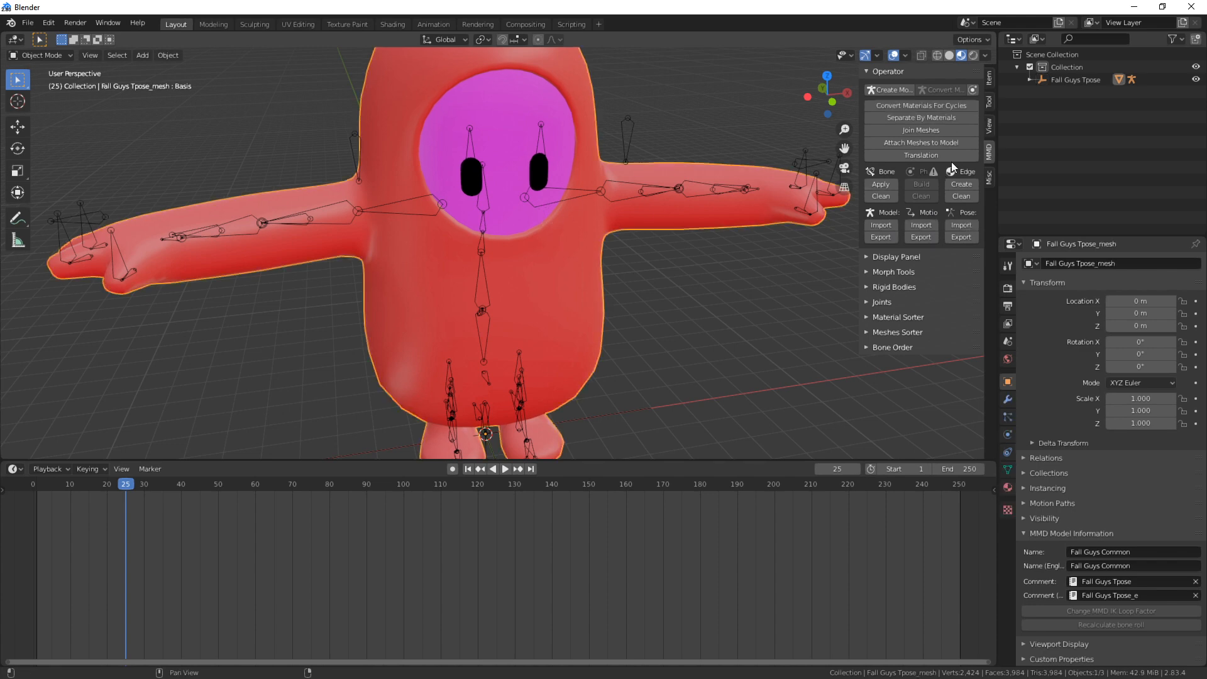
Make the Fall Guys Tpose model object active in the Outliner for motion import
left_click(1077, 79)
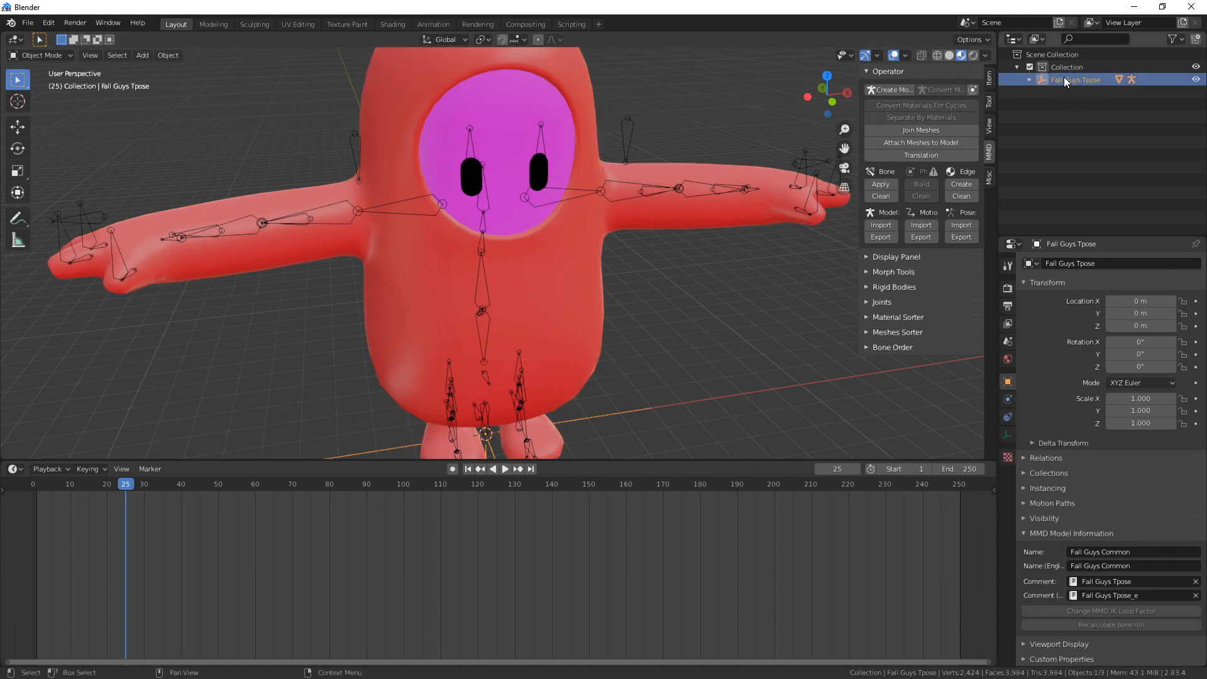
mouse_move(1012, 39)
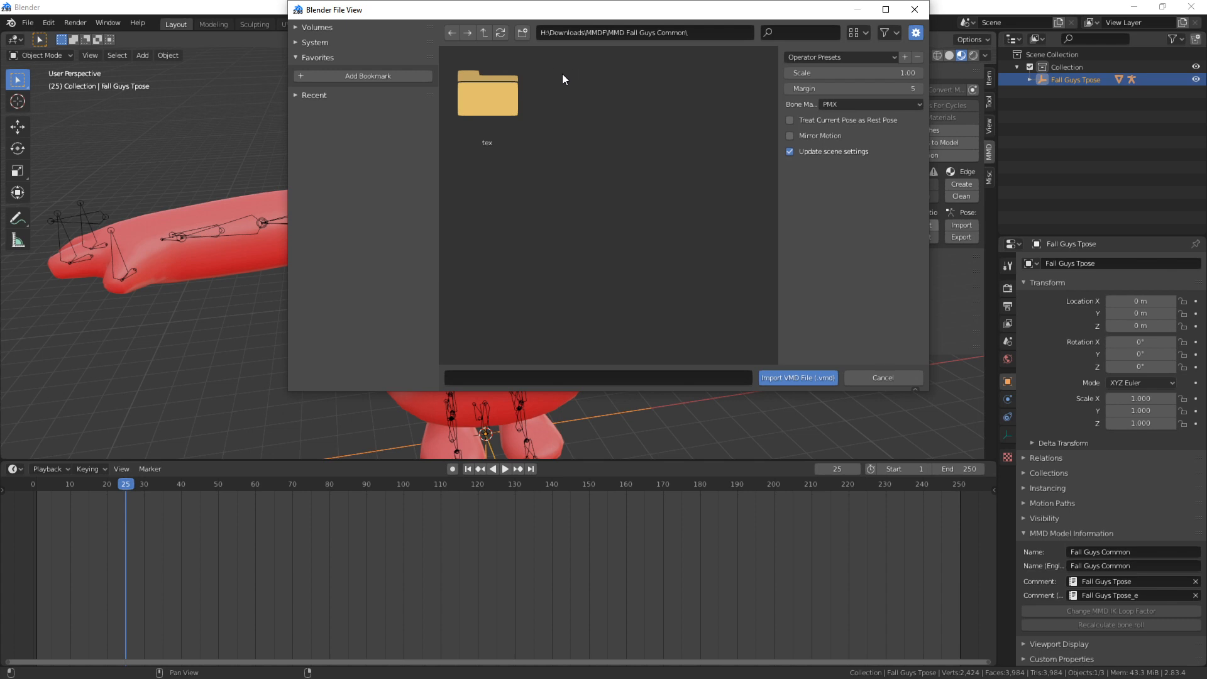
mouse_move(602, 57)
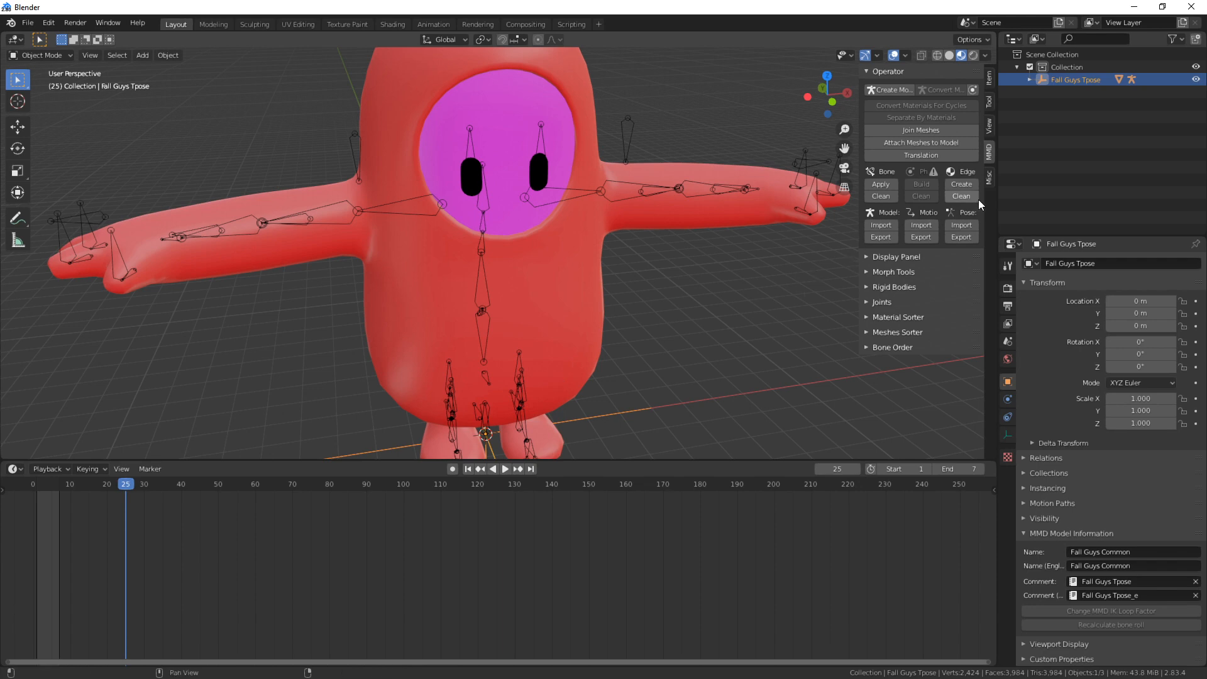
mouse_move(920, 225)
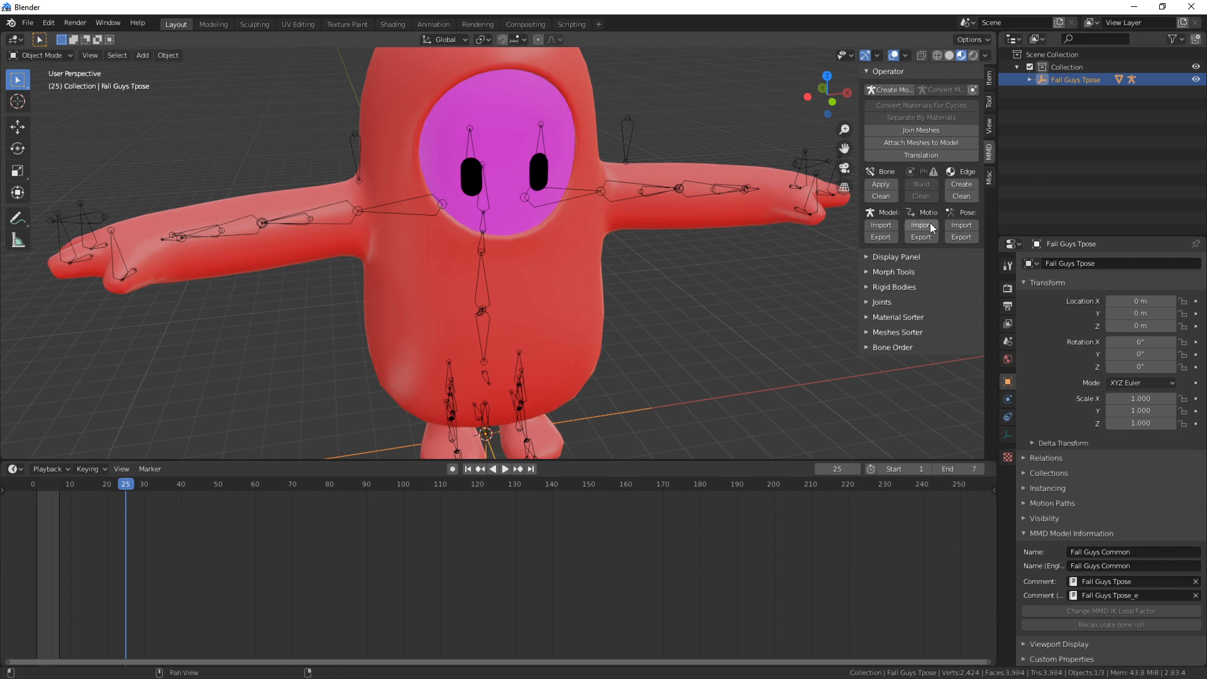
mouse_move(920, 225)
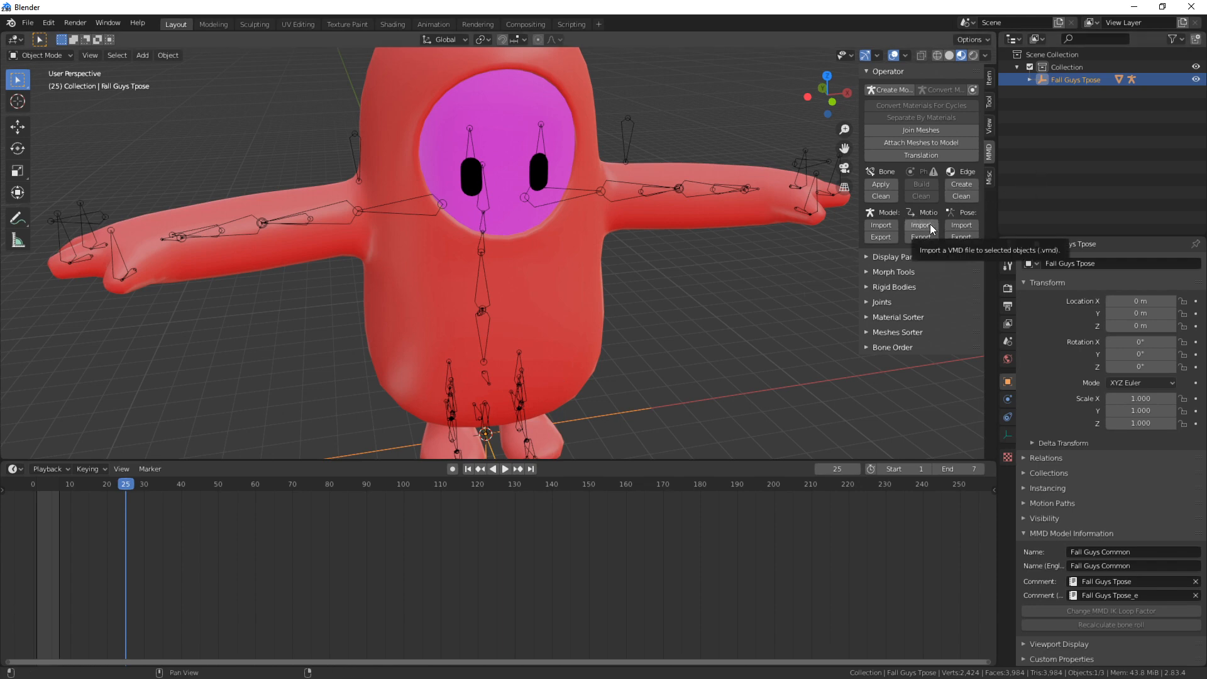
Import the first .vmd dance motion from the BAAM folder onto the model via MMD Motion Import
left_click(920, 225)
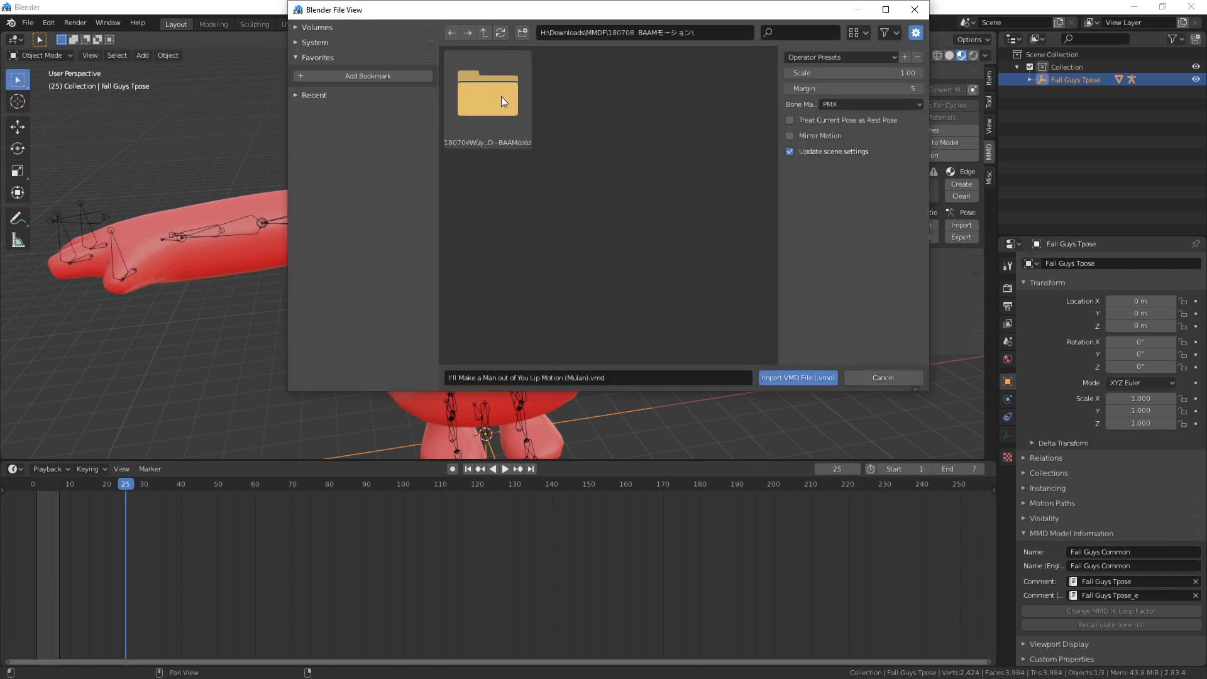
double_click(488, 91)
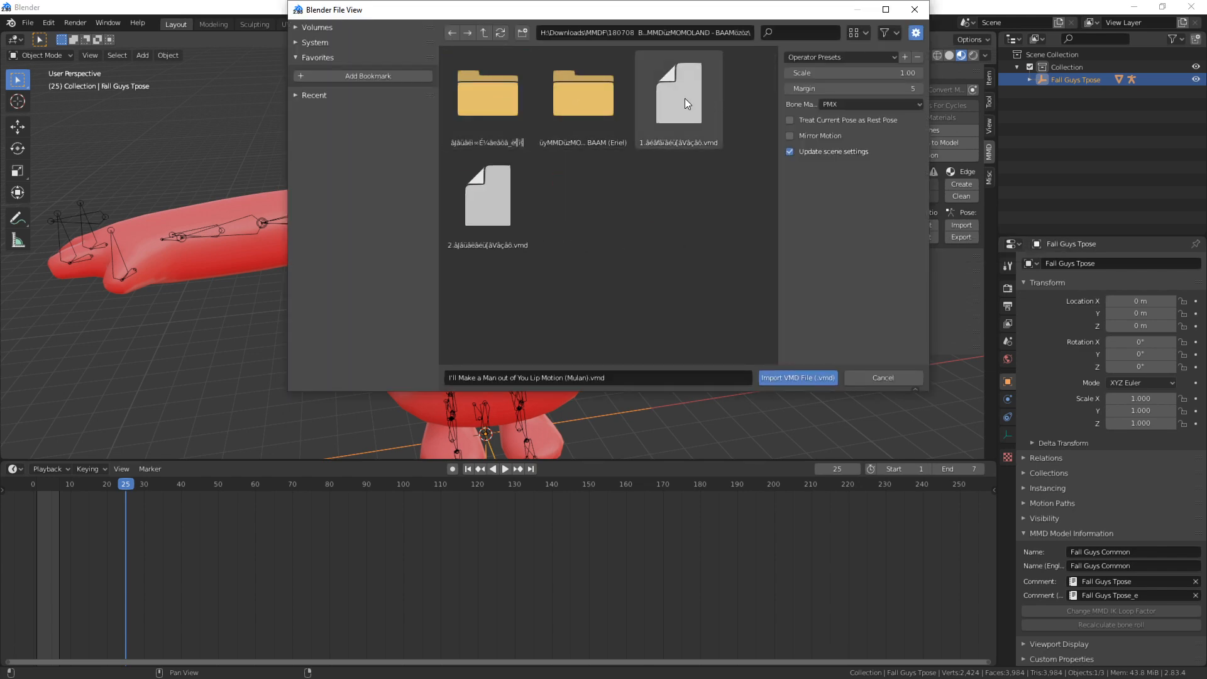
left_click(798, 379)
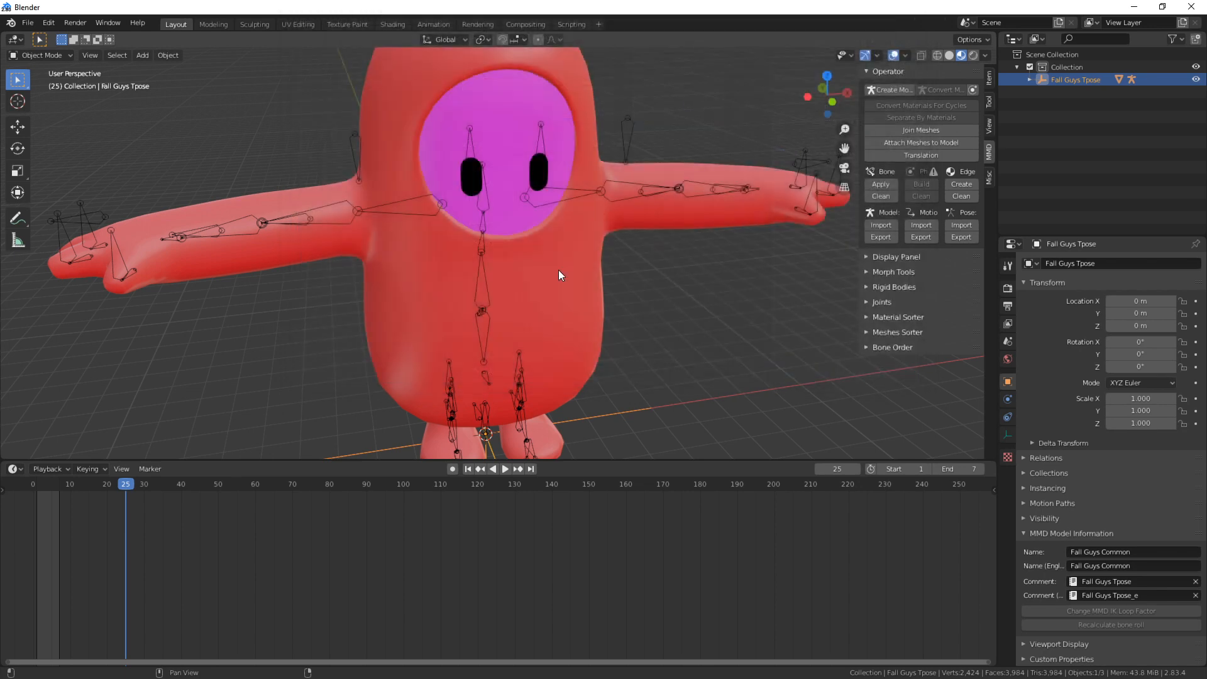